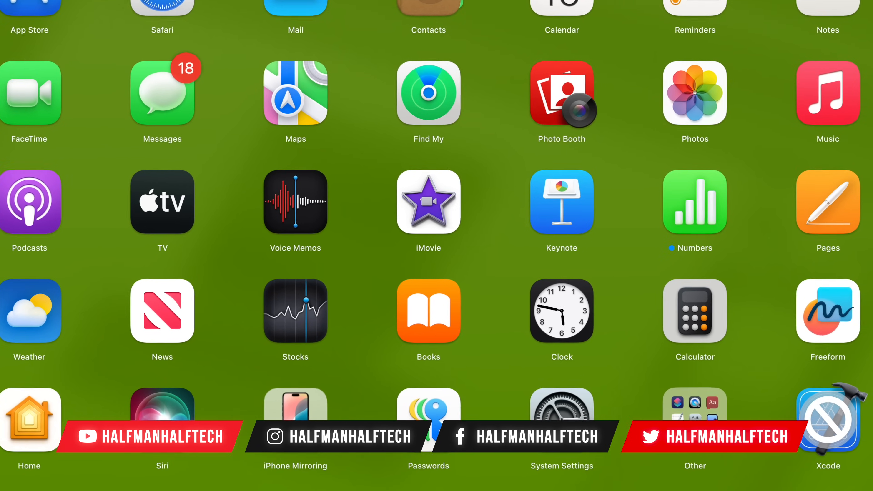
Step: Launch System Settings and show the pending macOS Sequoia 15 Beta 3 update details
{"action": "left_click", "coordinate": [562, 419]}
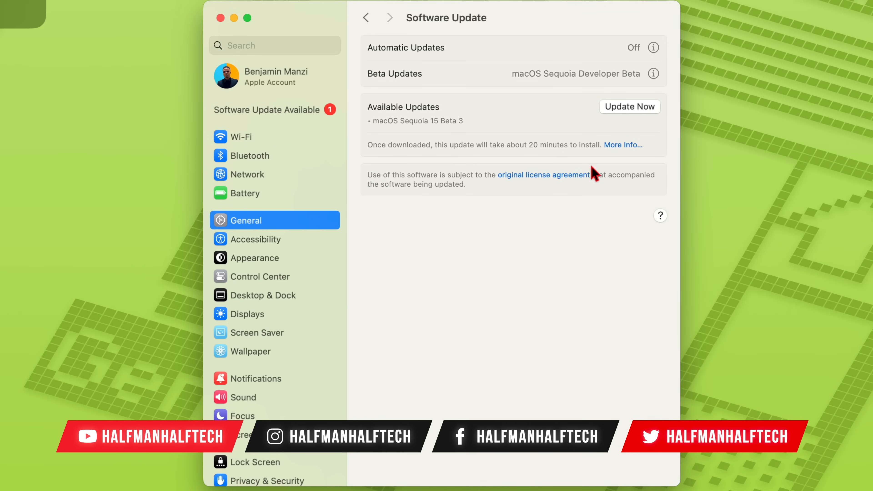
{"action": "mouse_move", "coordinate": [409, 144]}
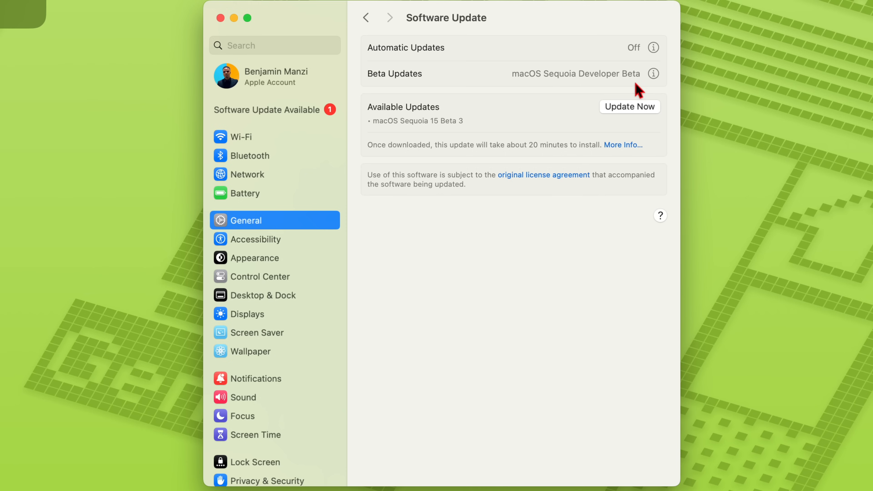
{"action": "mouse_move", "coordinate": [622, 75]}
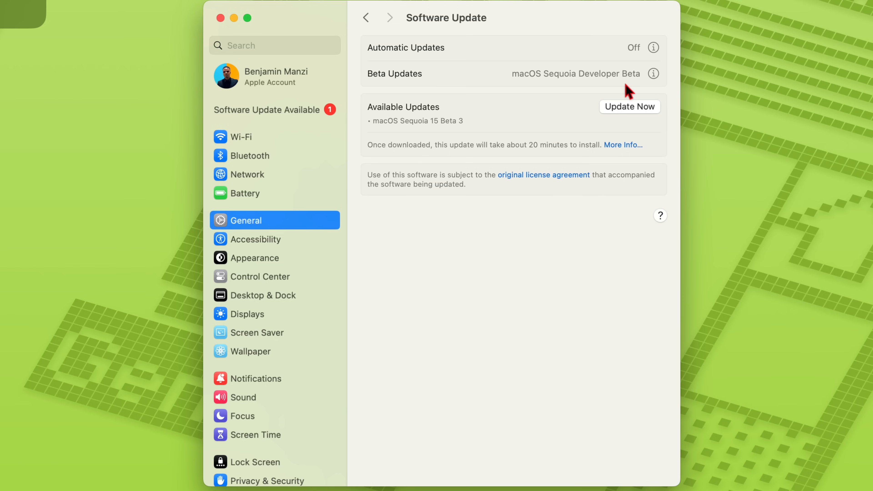
{"action": "mouse_move", "coordinate": [660, 83]}
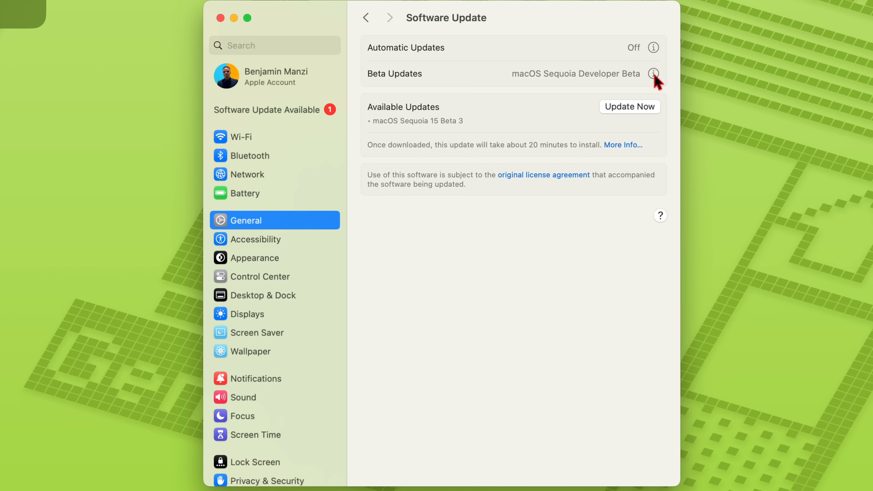
{"action": "mouse_move", "coordinate": [656, 83]}
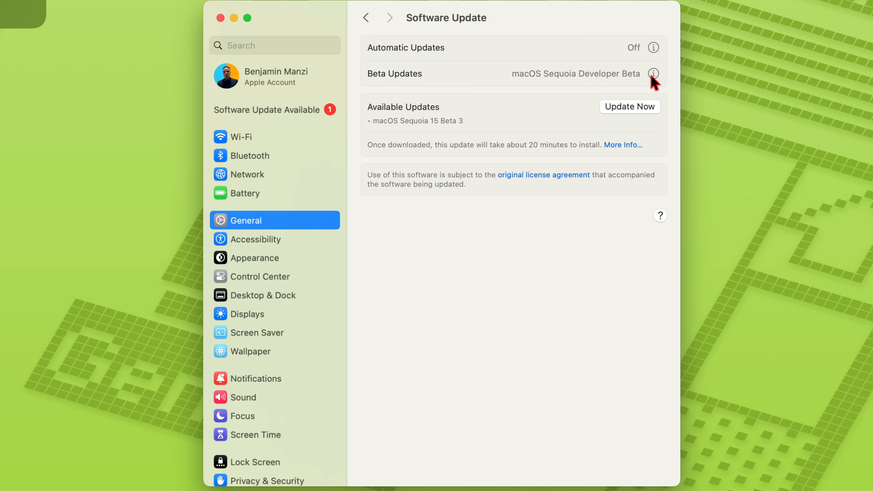
{"action": "mouse_move", "coordinate": [332, 109]}
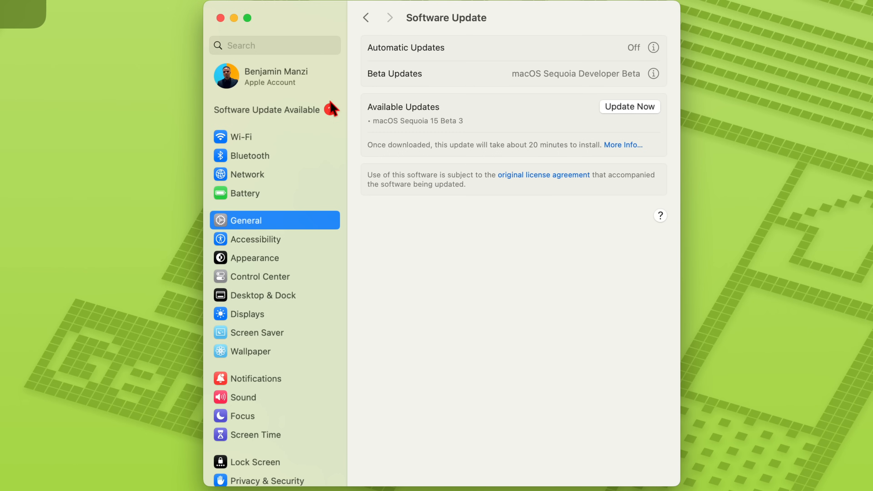
{"action": "left_click", "coordinate": [273, 110]}
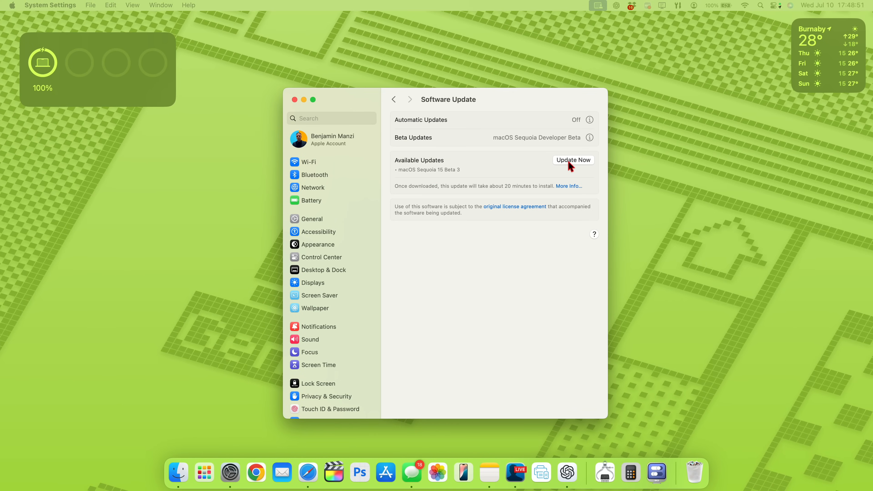
Step: Start the Beta 3 install, accept the license, dismiss the error, then retry and agree again
{"action": "left_click", "coordinate": [574, 160]}
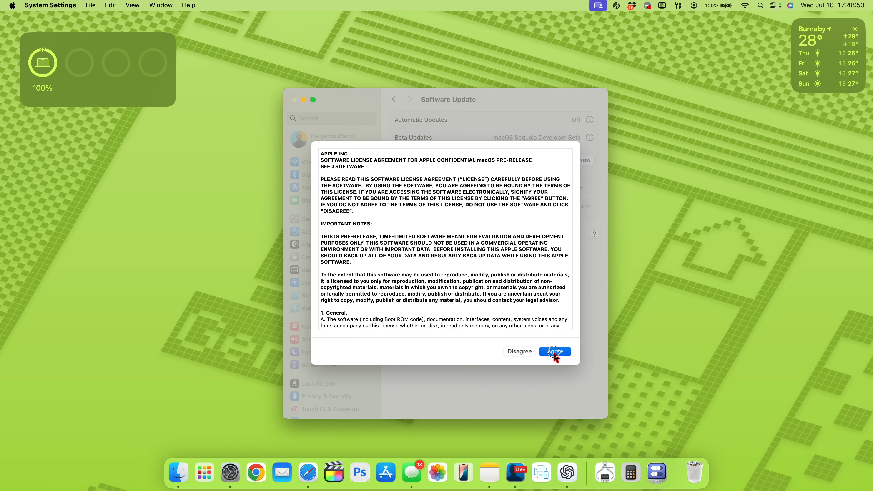
{"action": "left_click", "coordinate": [555, 351]}
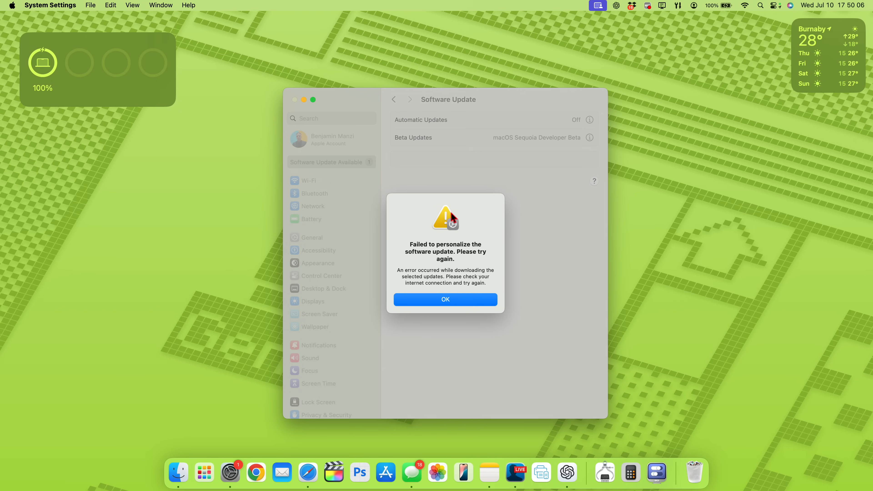
{"action": "left_click", "coordinate": [445, 300]}
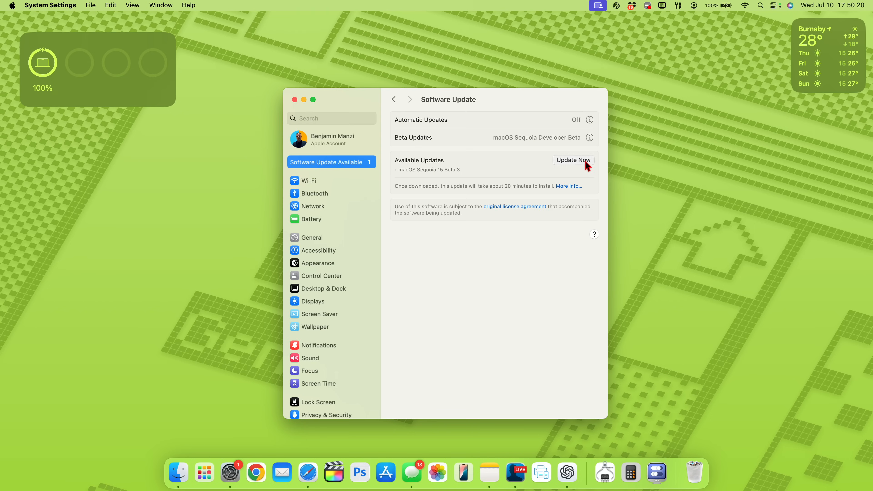
{"action": "left_click", "coordinate": [573, 160]}
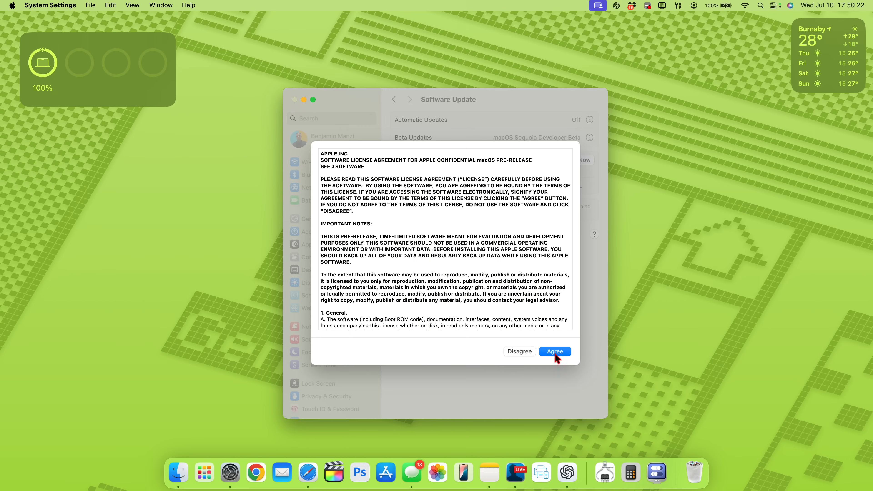
{"action": "left_click", "coordinate": [555, 352]}
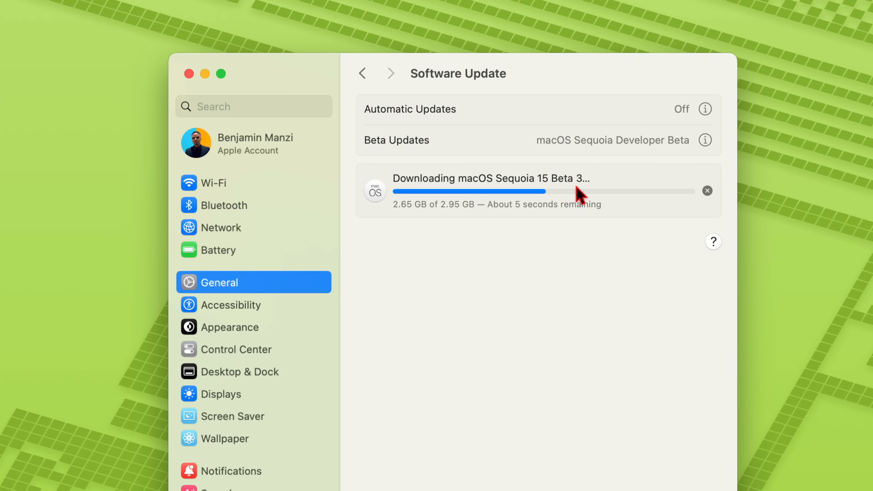
{"action": "mouse_move", "coordinate": [466, 223]}
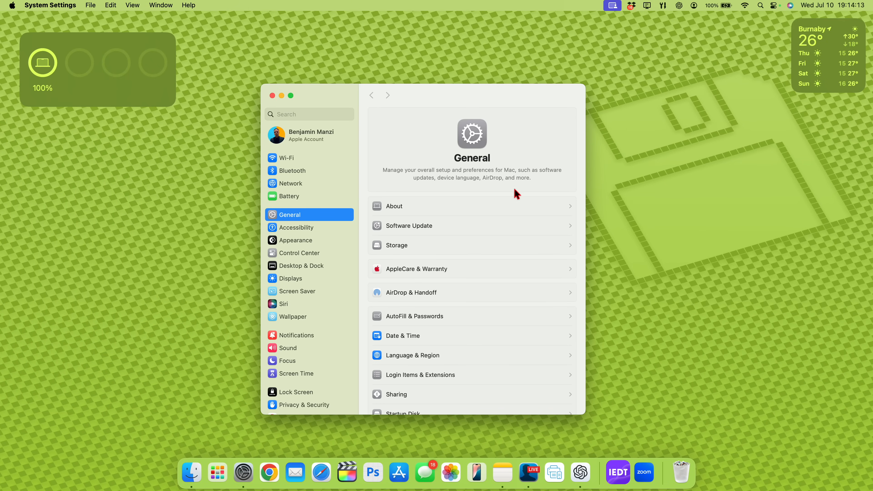
{"action": "mouse_move", "coordinate": [284, 221]}
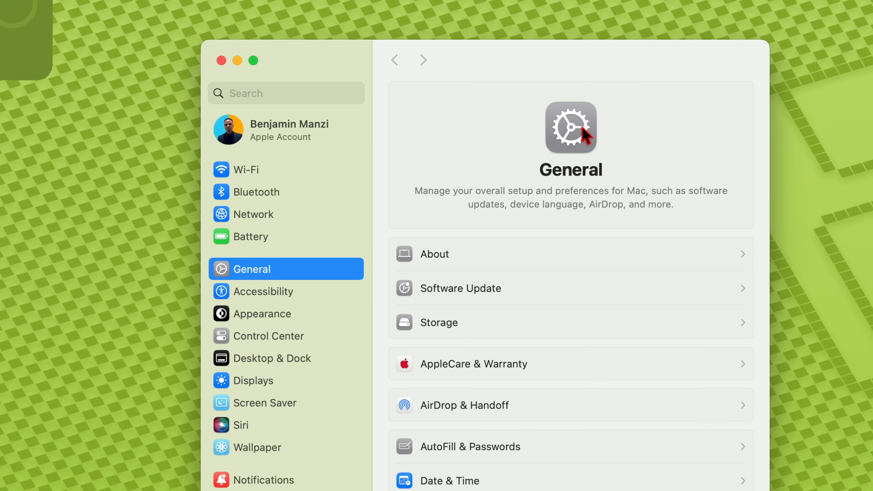
{"action": "mouse_move", "coordinate": [582, 140]}
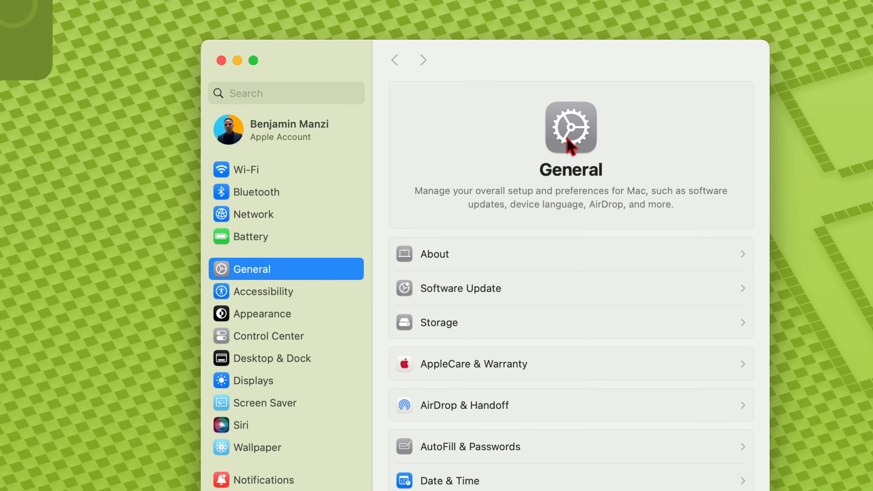
{"action": "mouse_move", "coordinate": [586, 144]}
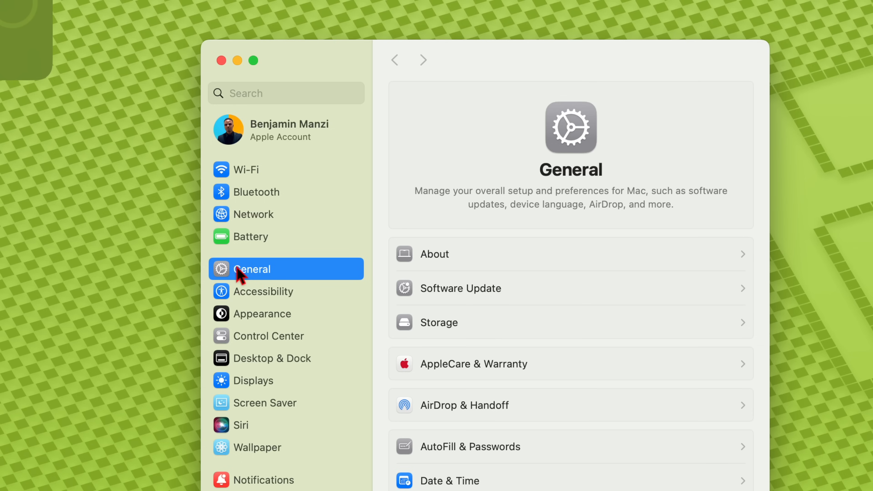
{"action": "mouse_move", "coordinate": [597, 174]}
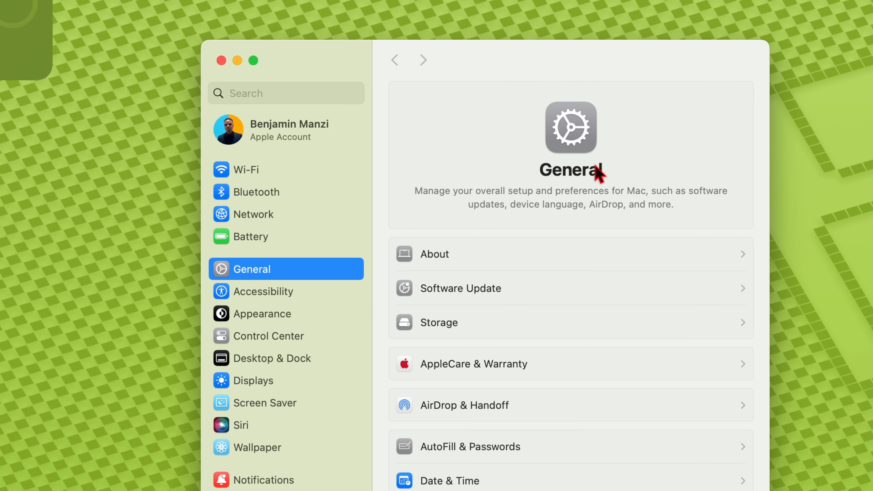
{"action": "mouse_move", "coordinate": [599, 206]}
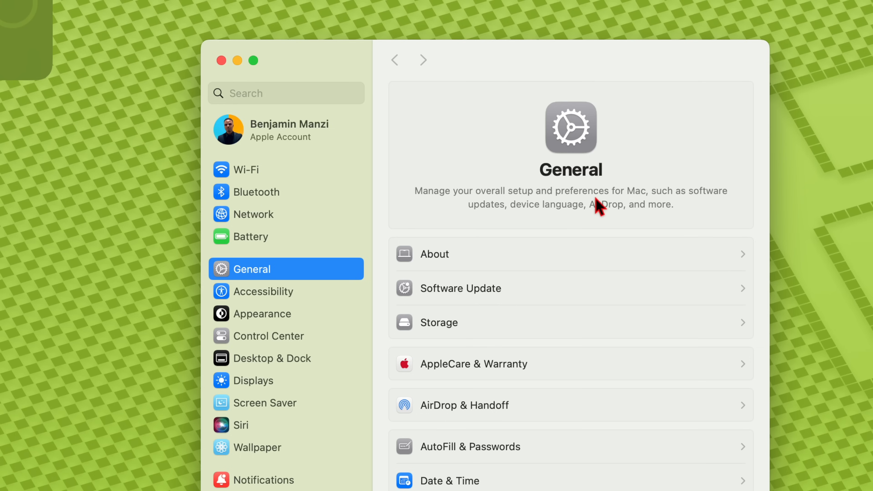
{"action": "mouse_move", "coordinate": [598, 180]}
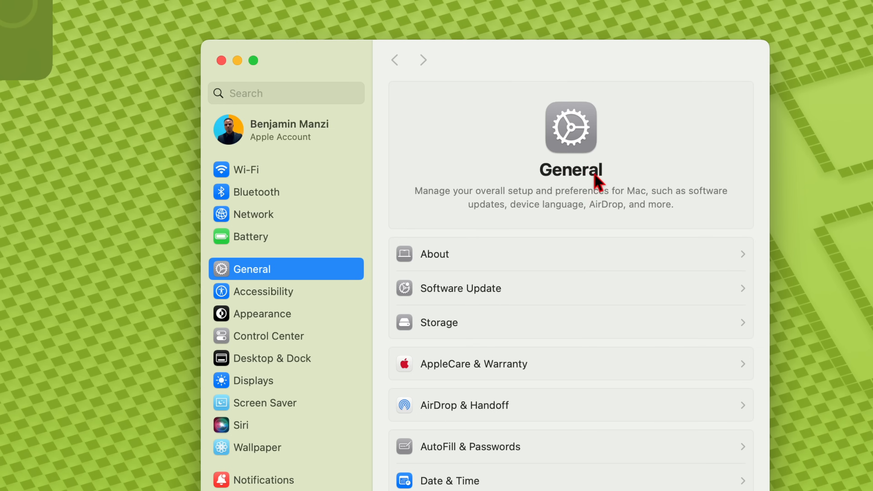
{"action": "mouse_move", "coordinate": [593, 176]}
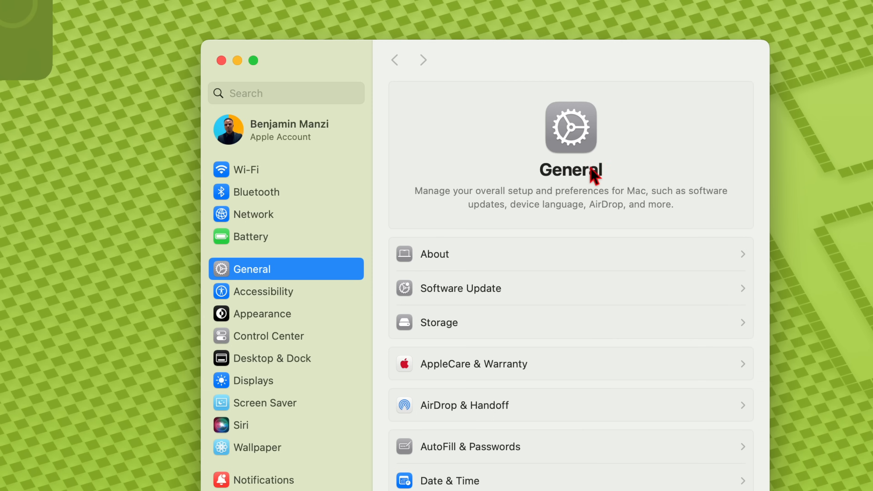
{"action": "mouse_move", "coordinate": [591, 175]}
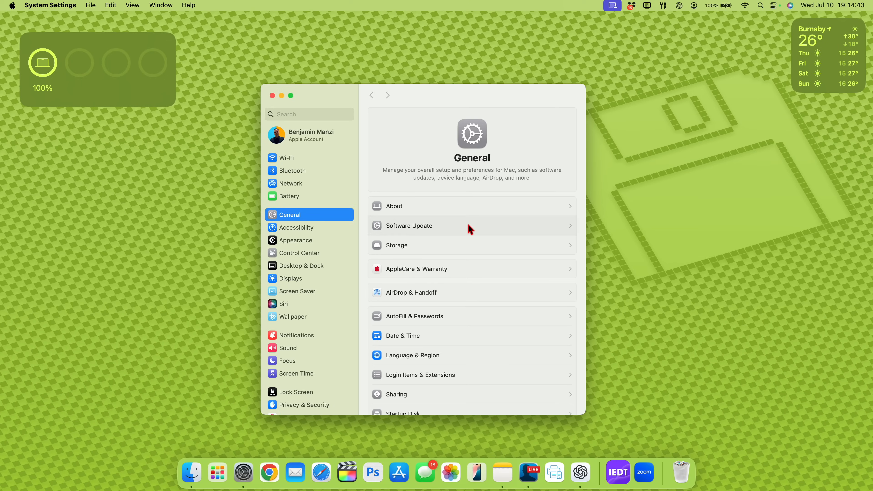
Step: Confirm Software Update reports macOS Sequoia Beta 15.0 (24A5289g) installed and up to date
{"action": "left_click", "coordinate": [408, 226]}
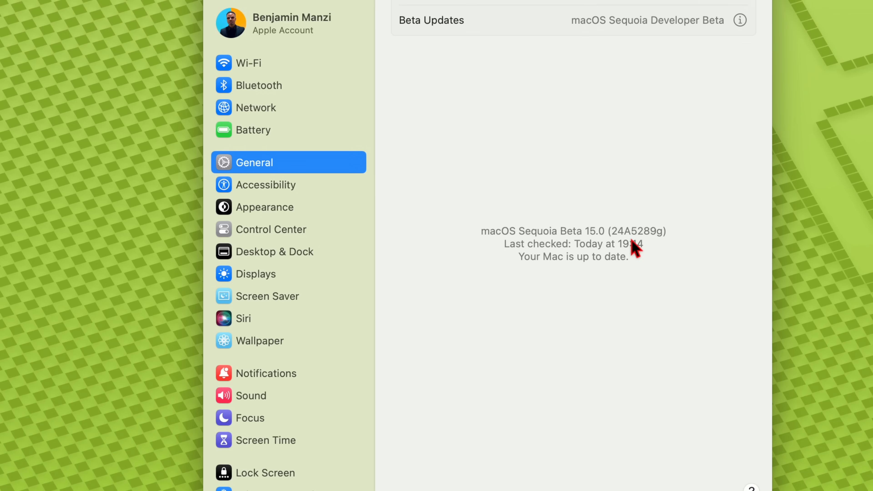
{"action": "mouse_move", "coordinate": [638, 249]}
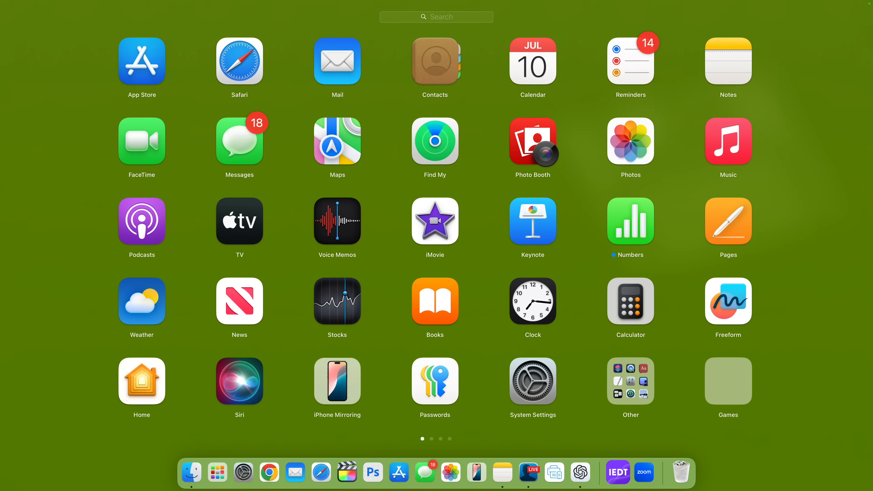
Step: Browse the Other folder of utilities in Launchpad, then exit back to the desktop
{"action": "left_click", "coordinate": [630, 381]}
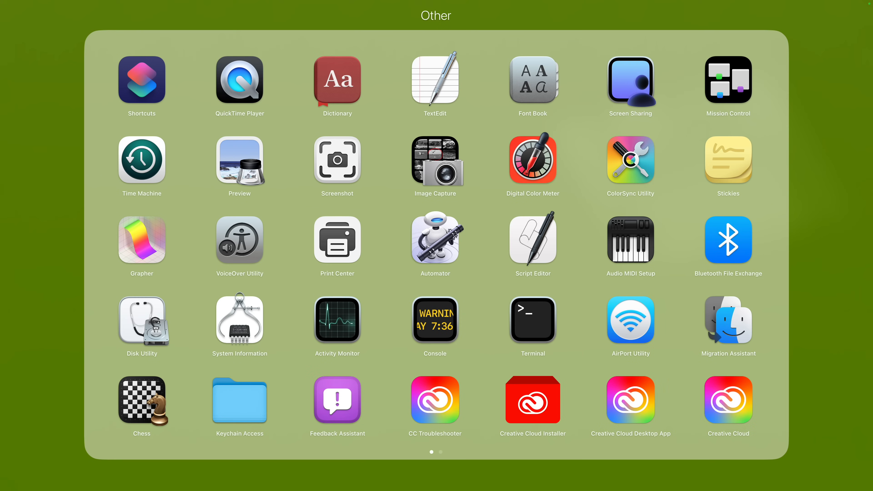
{"action": "left_click", "coordinate": [239, 80]}
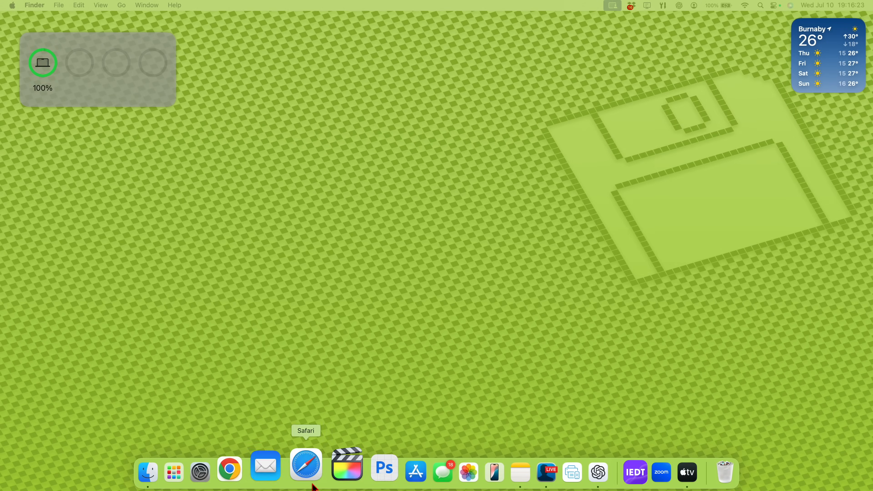
Step: Launch the TV app from the Dock and bring up its Settings window on General
{"action": "left_click", "coordinate": [687, 472]}
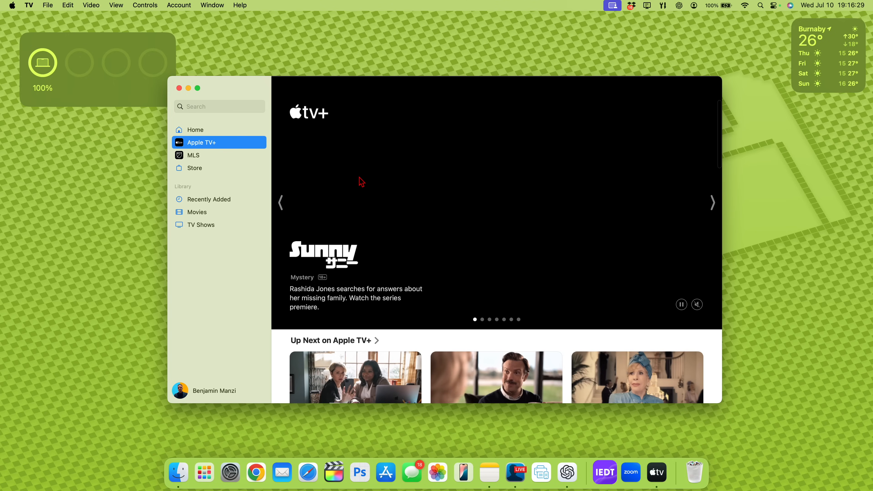
{"action": "left_click", "coordinate": [28, 5]}
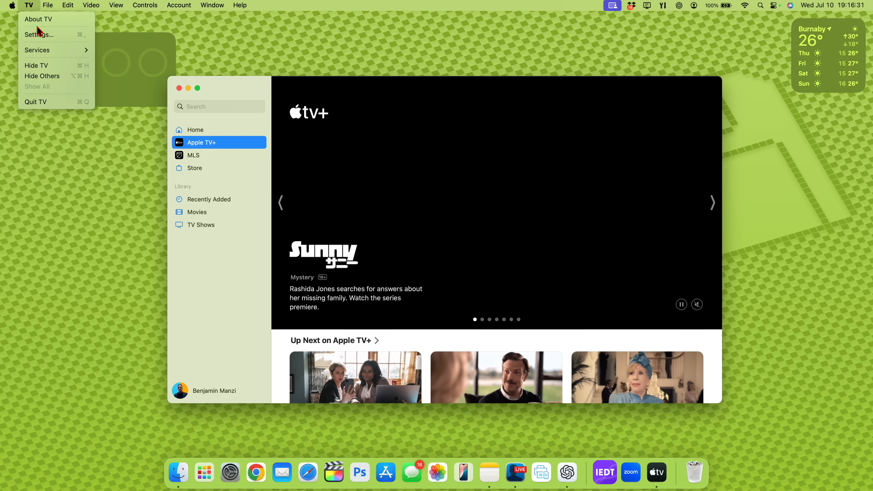
{"action": "left_click", "coordinate": [38, 19]}
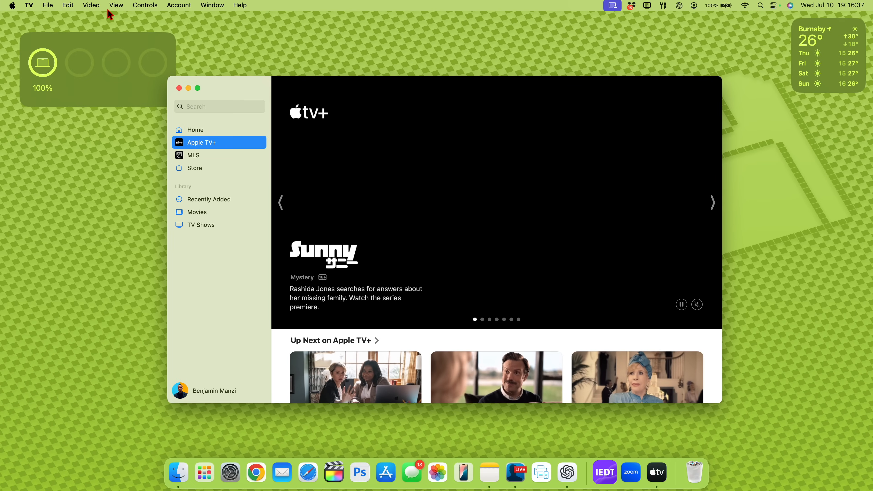
{"action": "left_click", "coordinate": [29, 5]}
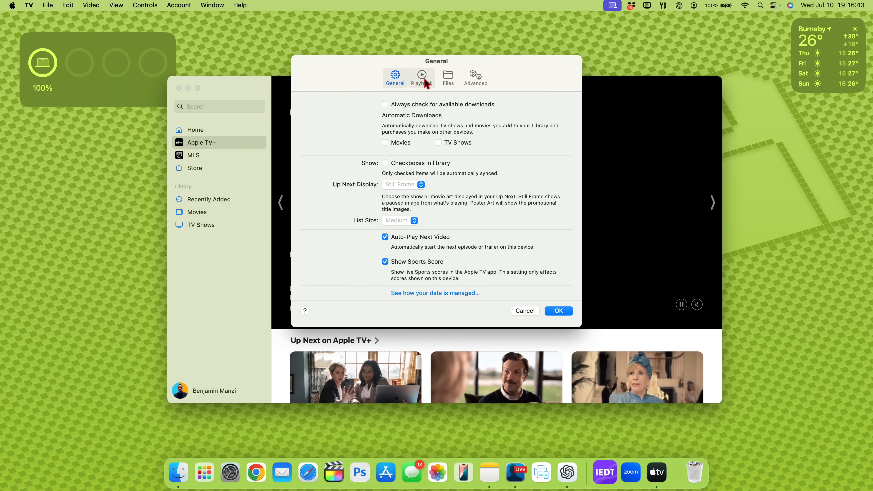
{"action": "mouse_move", "coordinate": [422, 77]}
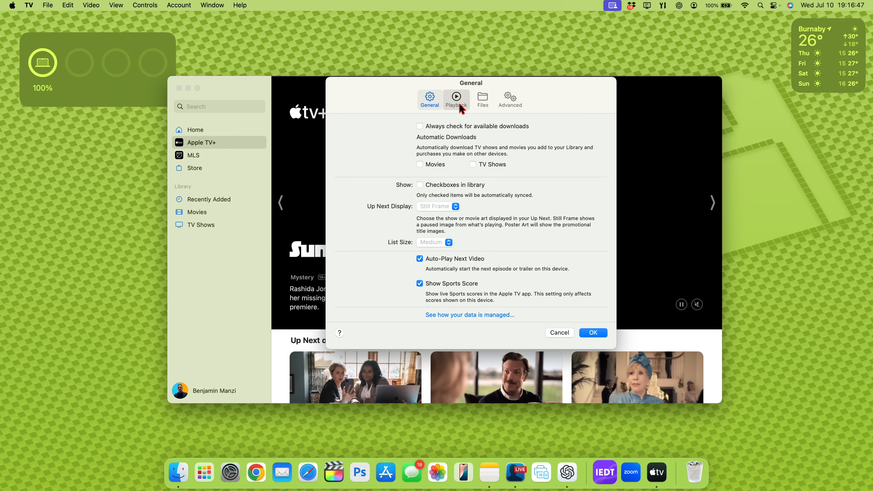
Step: In TV Playback settings, set HDMI Passthrough to Prefer HDMI Passthrough
{"action": "left_click", "coordinate": [456, 98]}
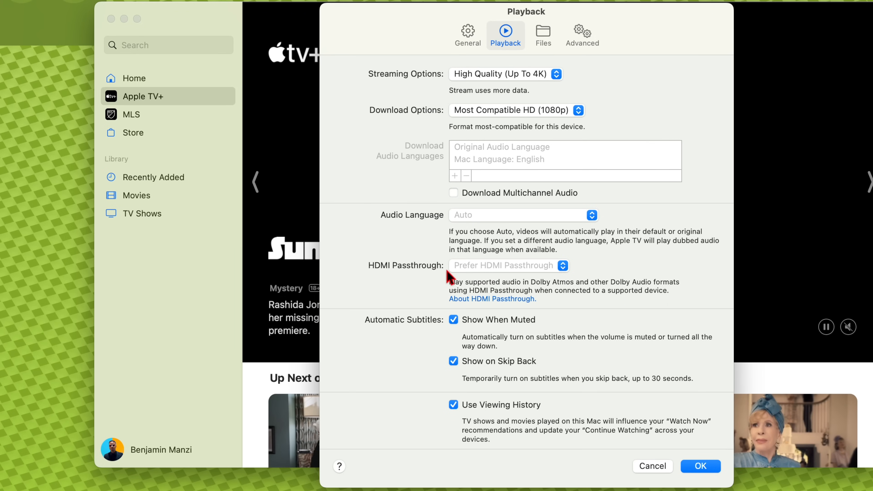
{"action": "mouse_move", "coordinate": [500, 271]}
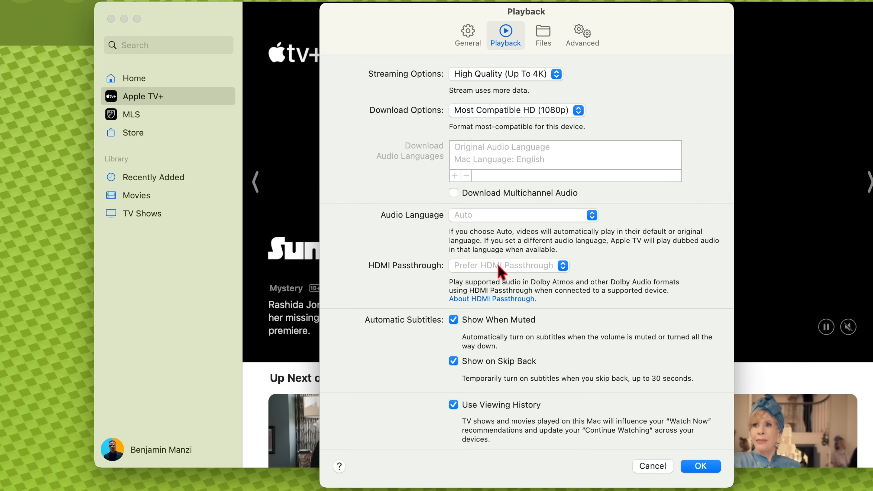
{"action": "left_click", "coordinate": [508, 265]}
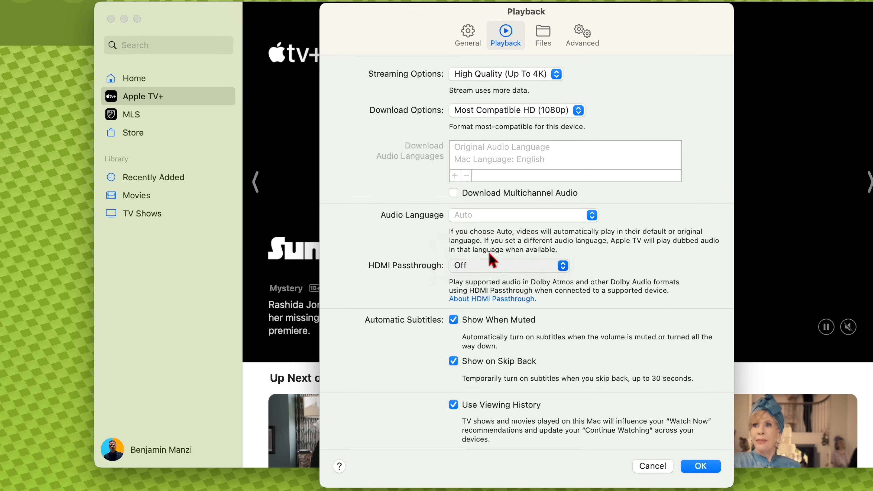
{"action": "left_click", "coordinate": [508, 265]}
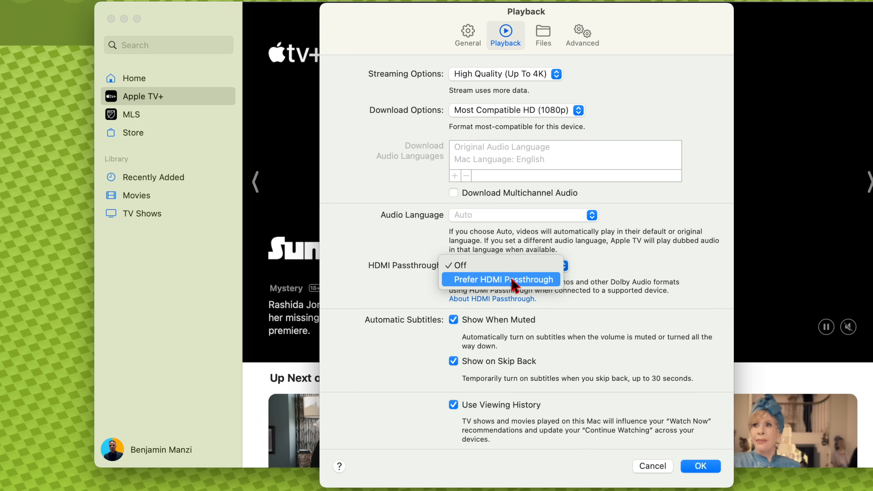
{"action": "left_click", "coordinate": [500, 279]}
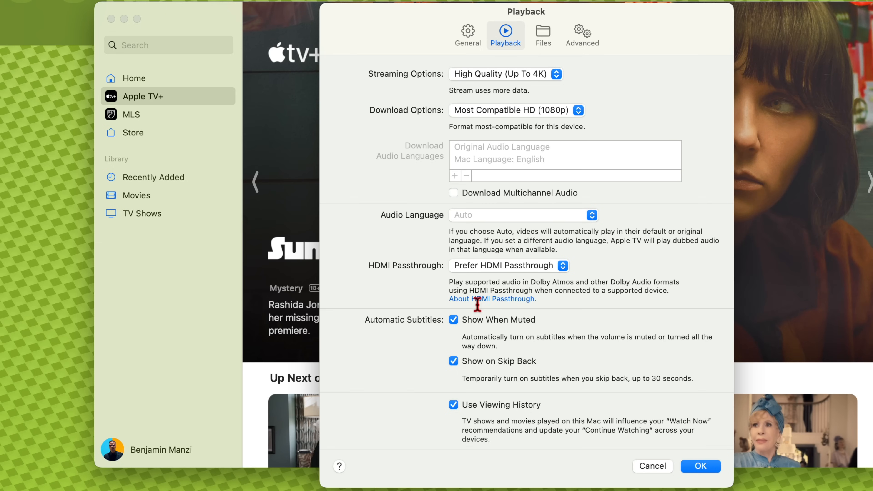
{"action": "mouse_move", "coordinate": [606, 303]}
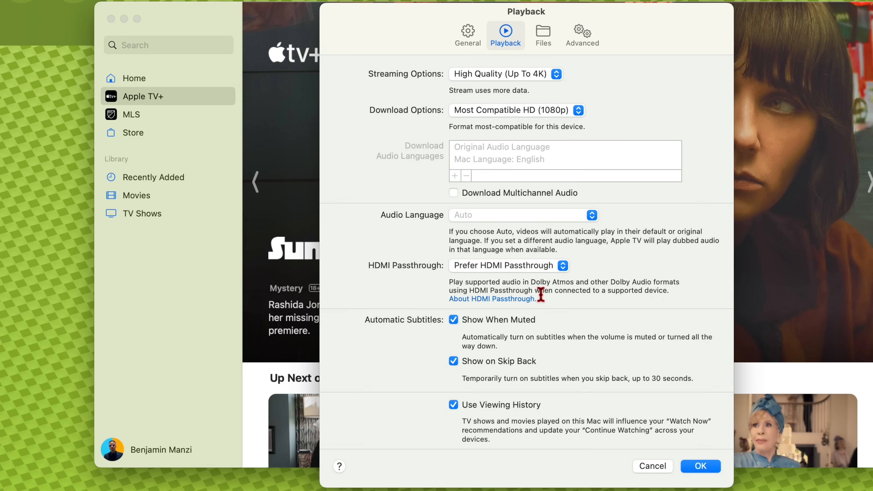
{"action": "mouse_move", "coordinate": [498, 305]}
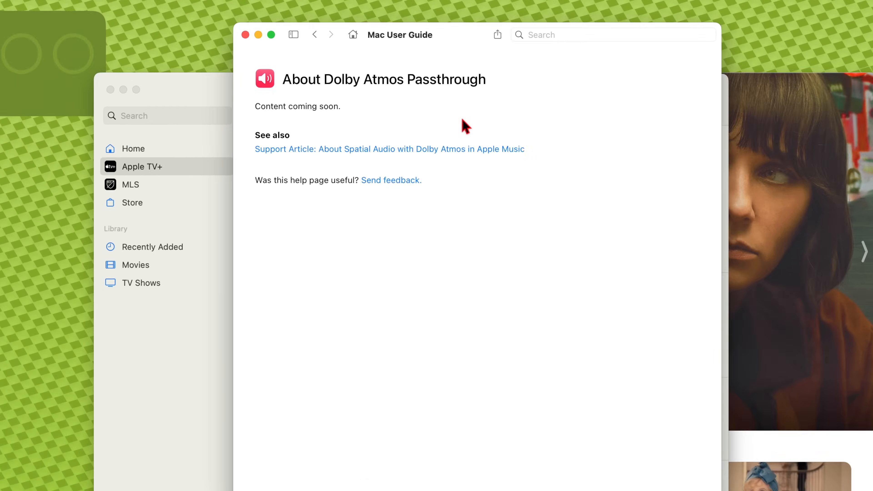
Step: Follow the About HDMI Passthrough link to the Dolby Atmos Passthrough help page
{"action": "triple_click", "coordinate": [383, 79]}
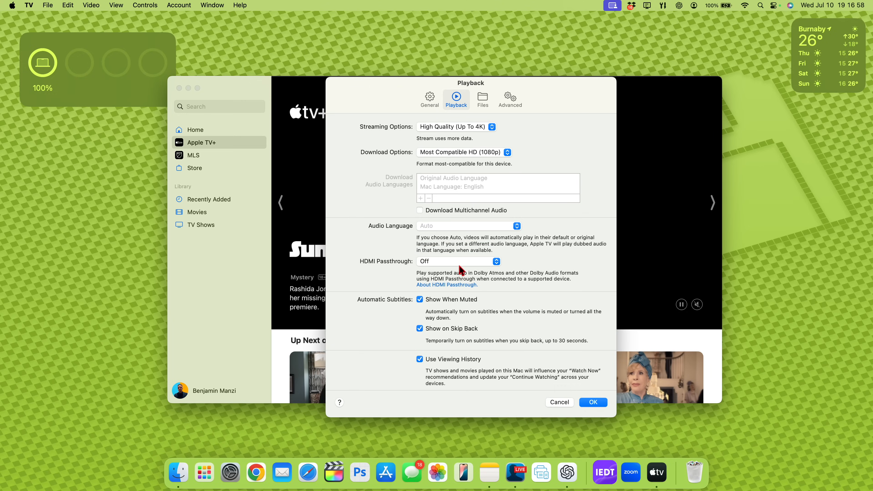
Step: Set HDMI Passthrough back to Prefer HDMI Passthrough after it reverted to Off
{"action": "left_click", "coordinate": [457, 261]}
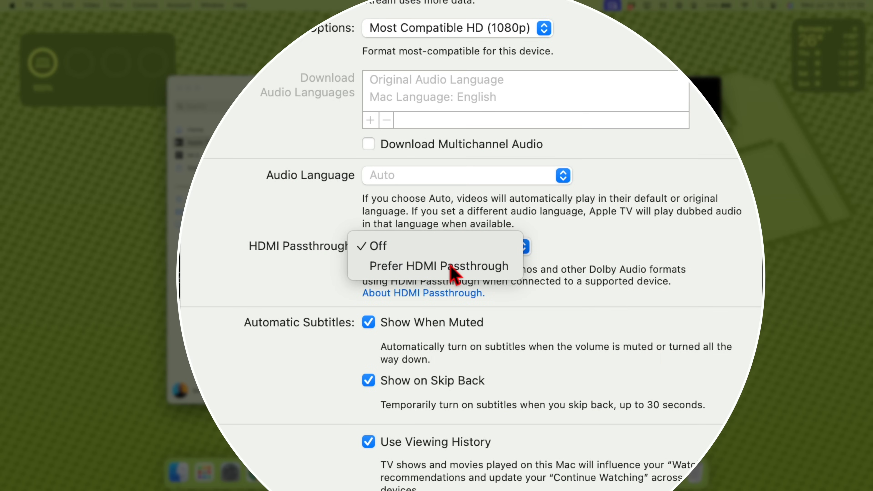
{"action": "left_click", "coordinate": [439, 265]}
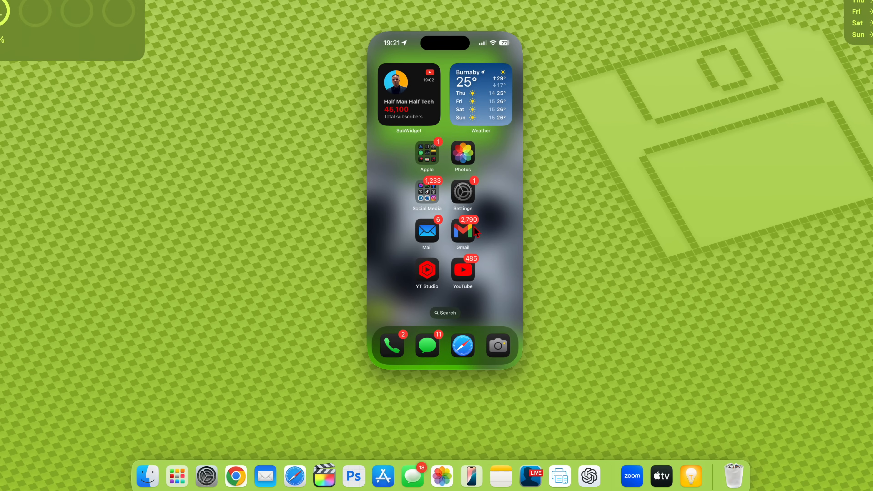
{"action": "mouse_move", "coordinate": [476, 234]}
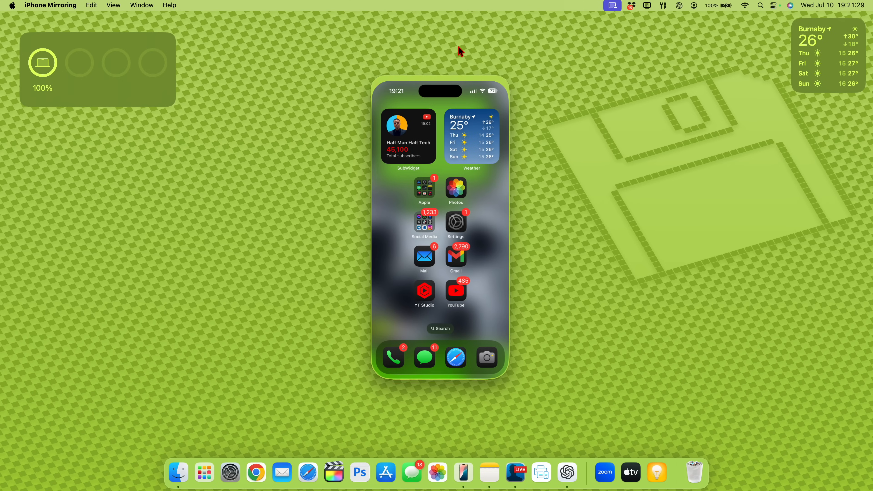
{"action": "mouse_move", "coordinate": [453, 77]}
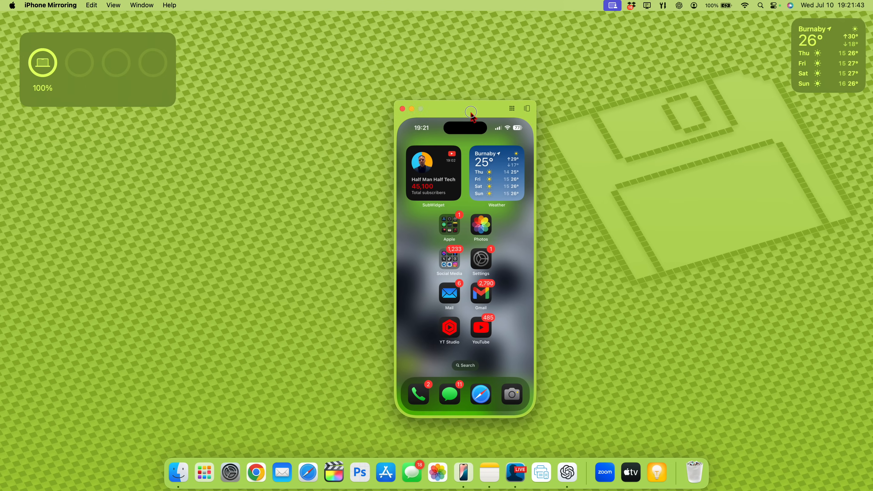
Step: Move the iPhone Mirroring window slightly left and interact with the mirrored home screen
{"action": "left_click_drag", "start_coordinate": [471, 114], "coordinate": [412, 88]}
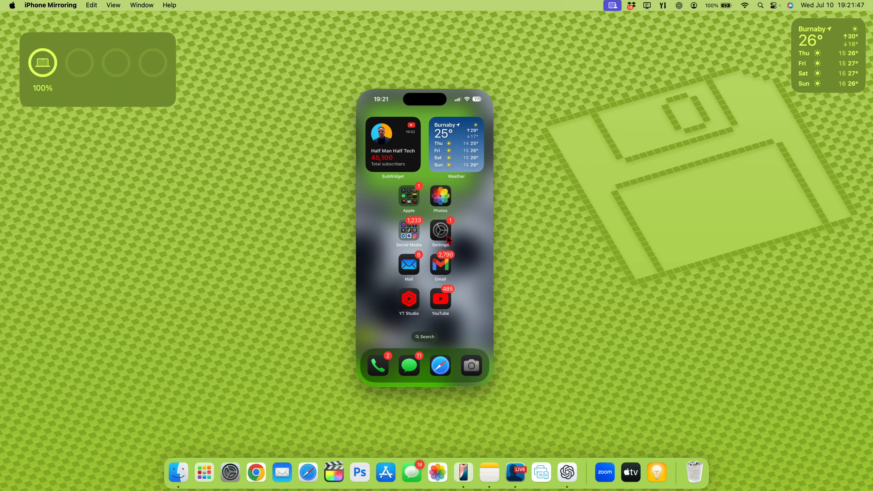
{"action": "left_click", "coordinate": [440, 229]}
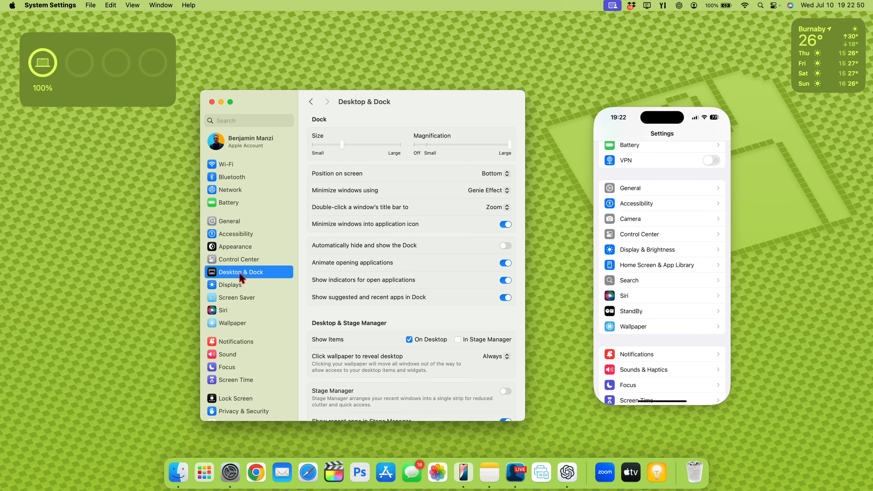
Step: Show the Notifications settings with the Allow notifications from iPhone option
{"action": "scroll", "scroll_direction": "down", "scroll_amount": 3}
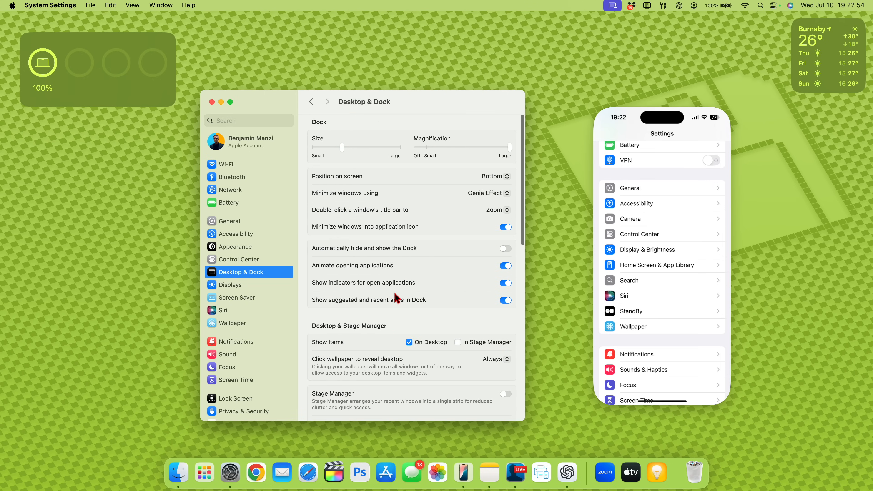
{"action": "left_click", "coordinate": [236, 341]}
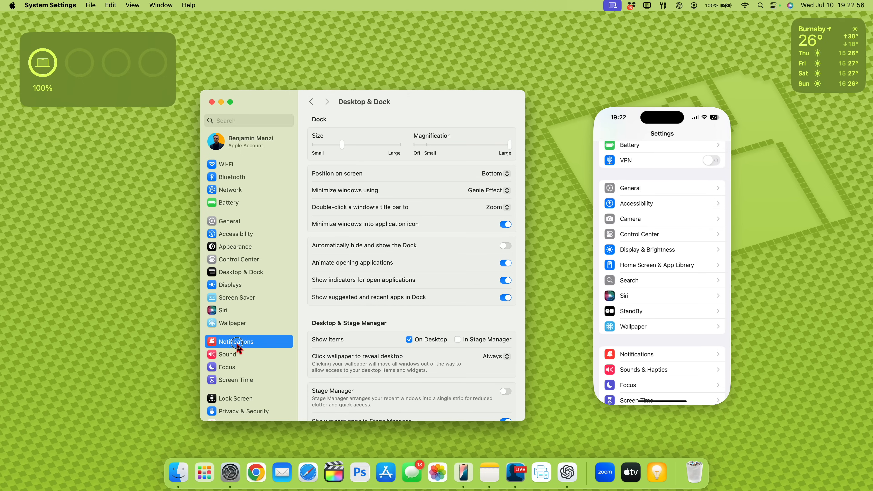
{"action": "left_click", "coordinate": [237, 341]}
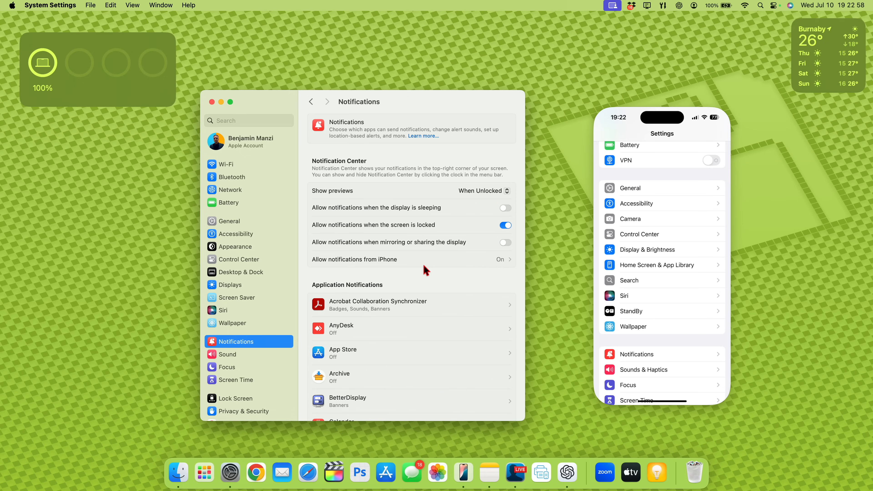
{"action": "scroll", "scroll_direction": "down", "scroll_amount": 3}
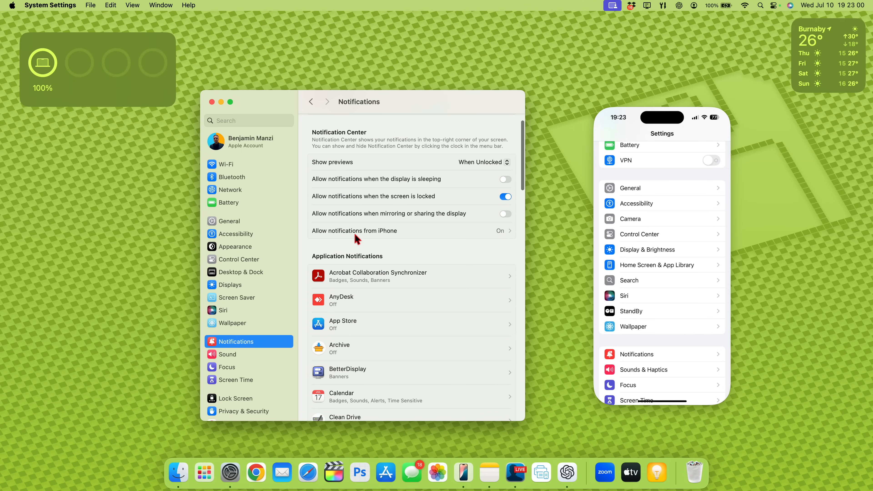
{"action": "mouse_move", "coordinate": [517, 239]}
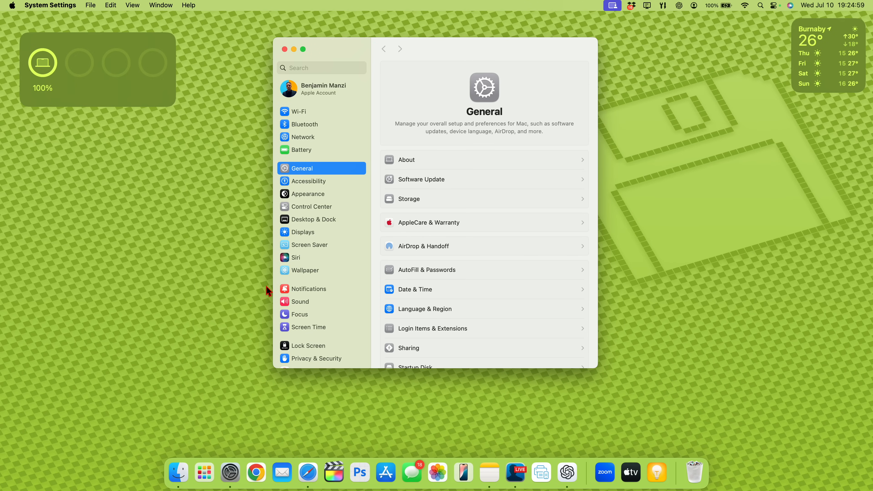
Step: Show the Siri page in System Settings with Siri on and listening set to Off
{"action": "scroll", "scroll_direction": "down", "scroll_amount": 3}
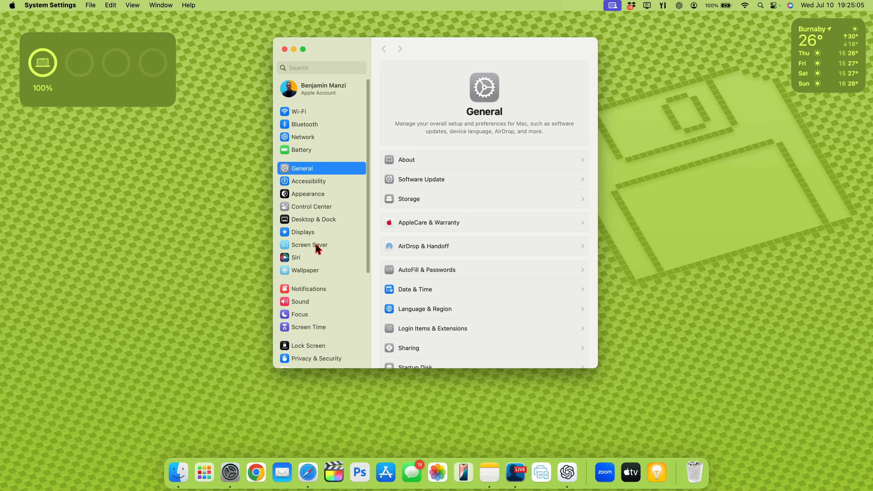
{"action": "mouse_move", "coordinate": [312, 252]}
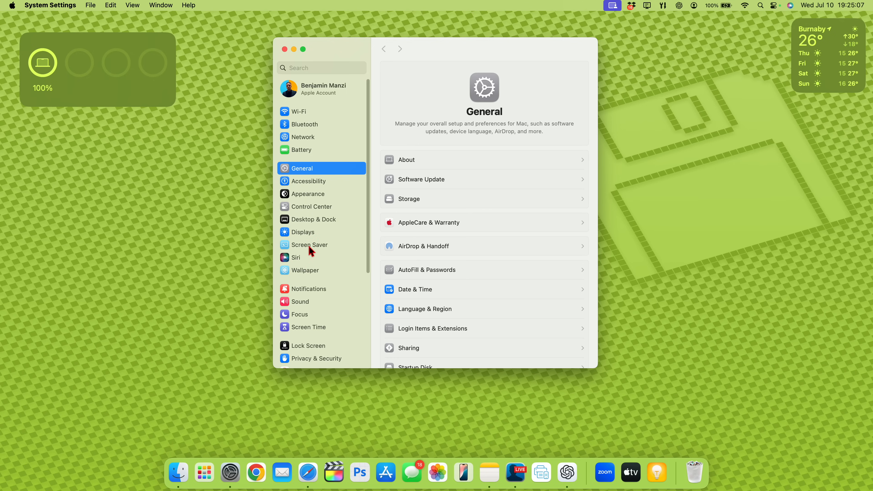
{"action": "left_click", "coordinate": [297, 258]}
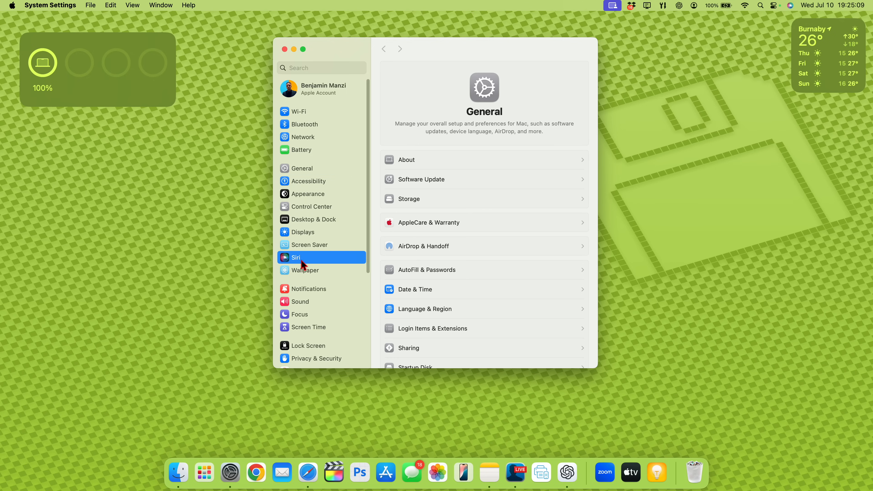
{"action": "left_click", "coordinate": [296, 256]}
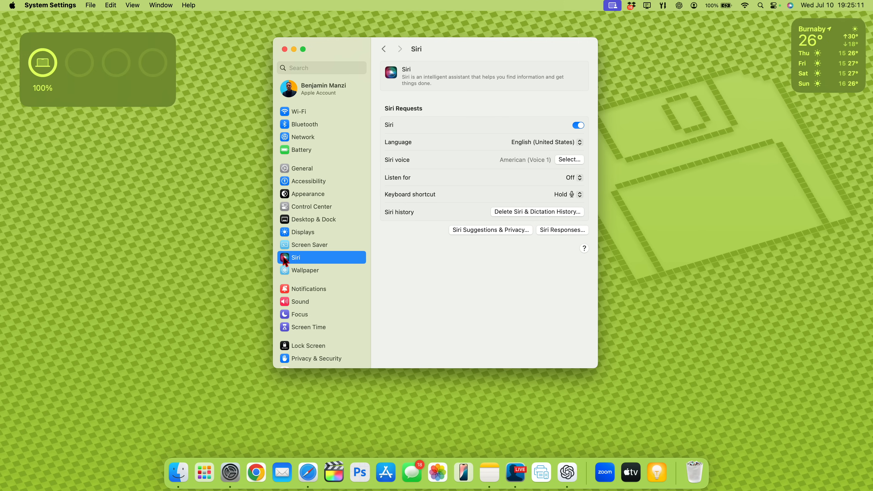
{"action": "mouse_move", "coordinate": [296, 266]}
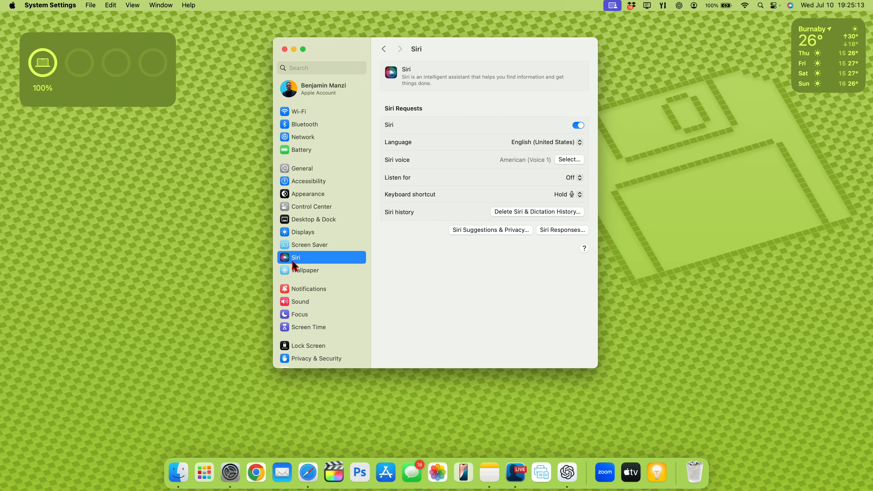
{"action": "mouse_move", "coordinate": [297, 268]}
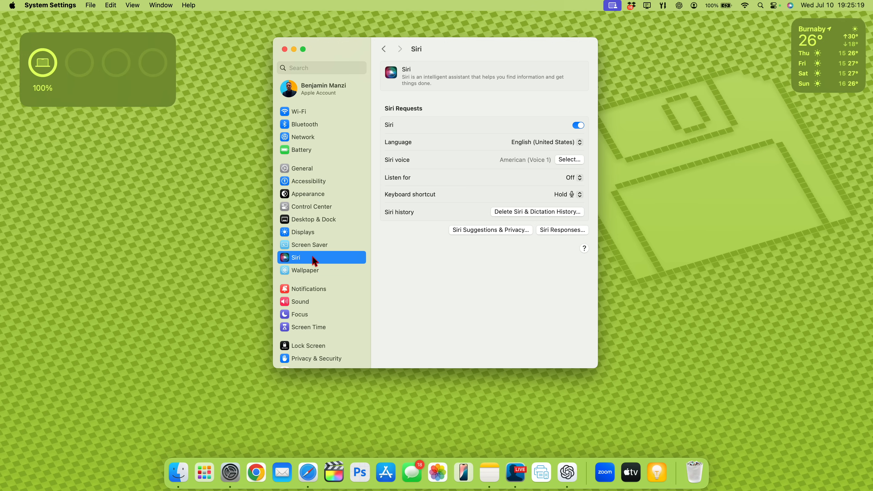
{"action": "mouse_move", "coordinate": [508, 112]}
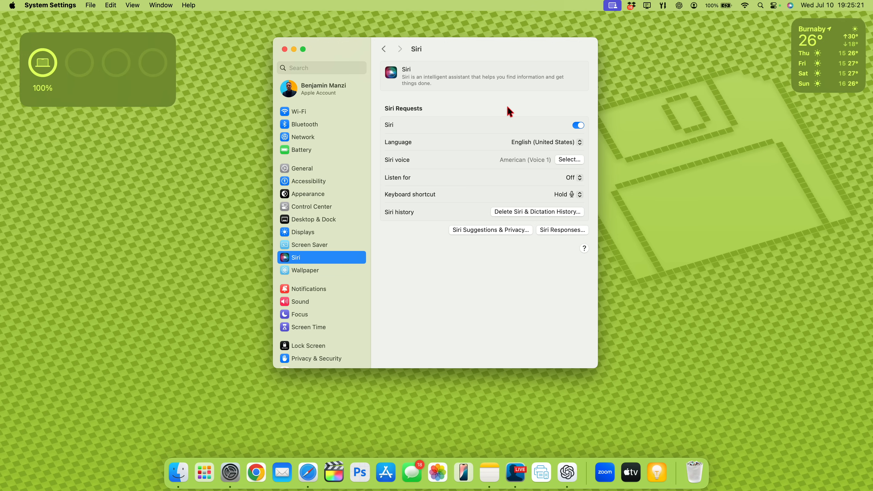
{"action": "mouse_move", "coordinate": [525, 93]}
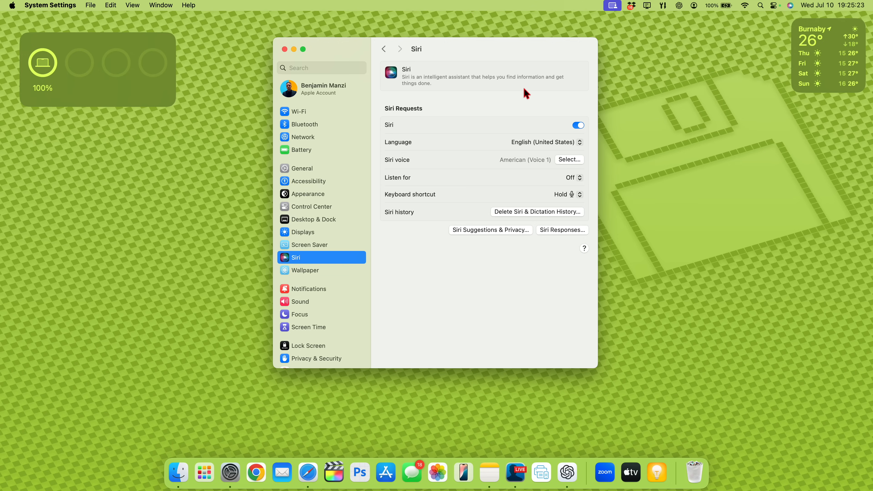
{"action": "mouse_move", "coordinate": [564, 121]}
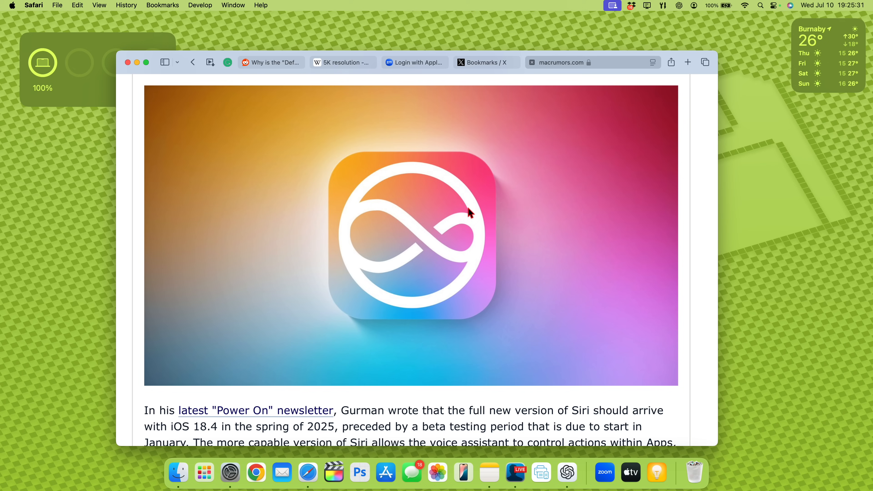
Step: Select the MacRumors passage about upcoming Siri features arriving in spring 2025
{"action": "scroll", "scroll_direction": "down", "scroll_amount": 3}
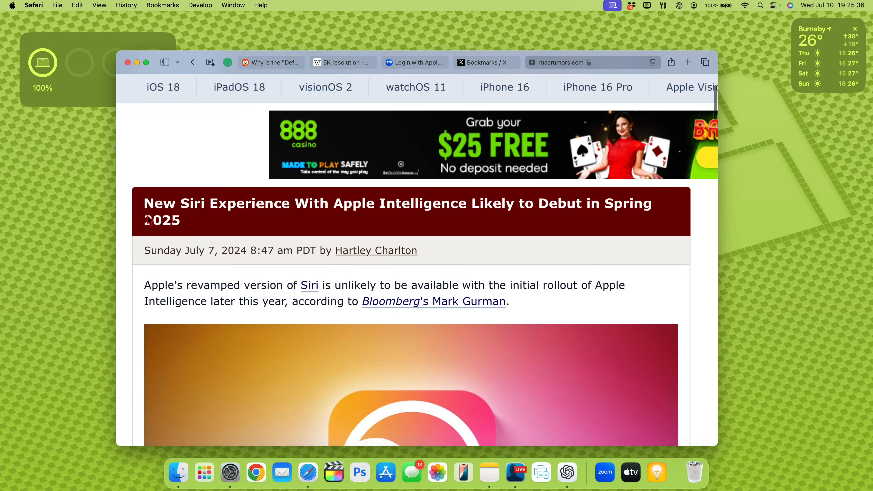
{"action": "scroll", "scroll_direction": "down", "scroll_amount": 3}
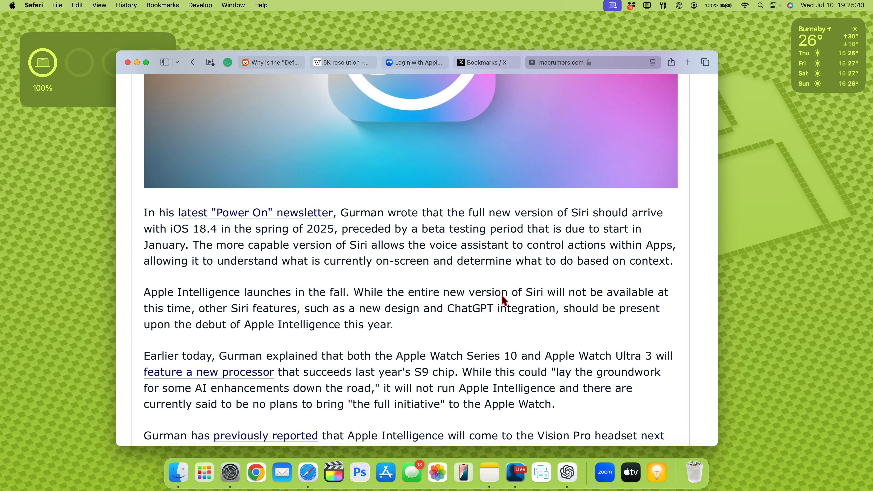
{"action": "left_click_drag", "start_coordinate": [500, 292], "coordinate": [228, 308]}
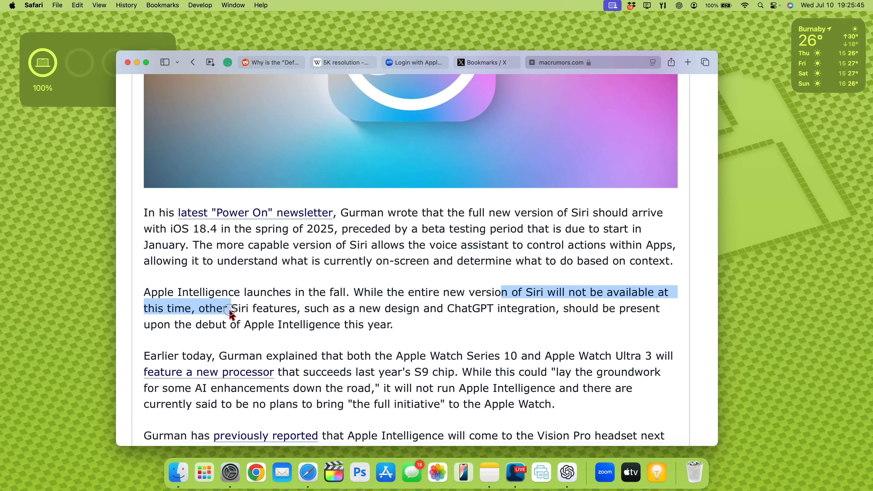
{"action": "left_click_drag", "start_coordinate": [228, 309], "coordinate": [323, 308]}
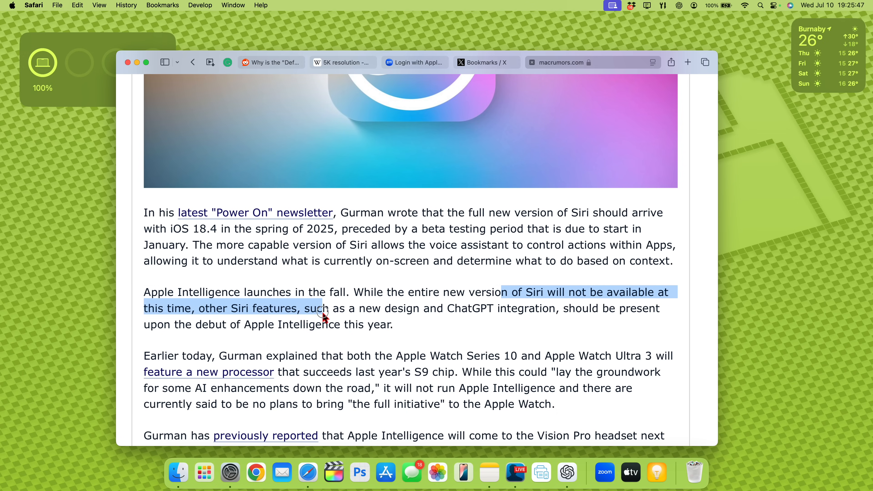
{"action": "left_click_drag", "start_coordinate": [324, 318], "coordinate": [413, 308]}
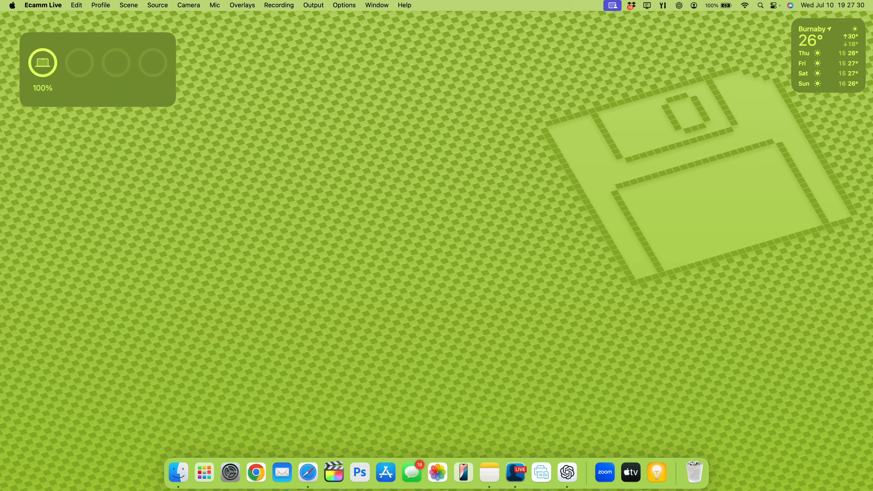
Step: Show the Launchpad app grid and highlight the new iPhone Mirroring app
{"action": "left_click", "coordinate": [774, 5]}
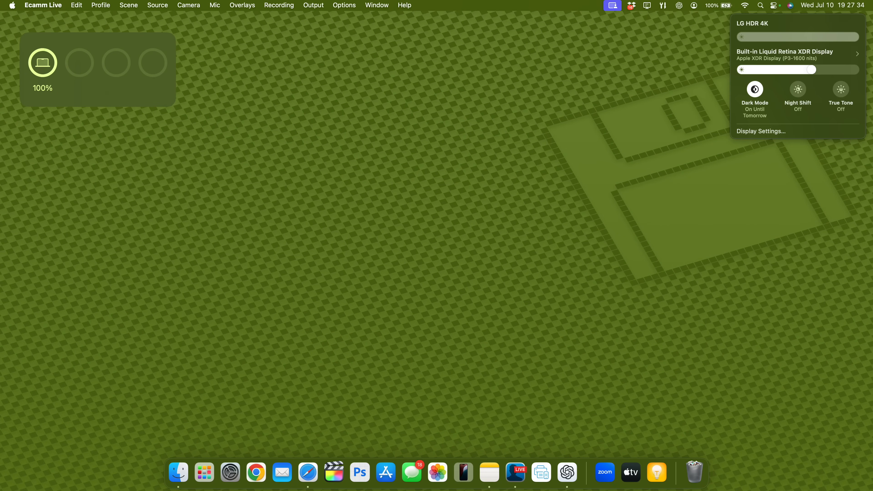
{"action": "left_click", "coordinate": [203, 472]}
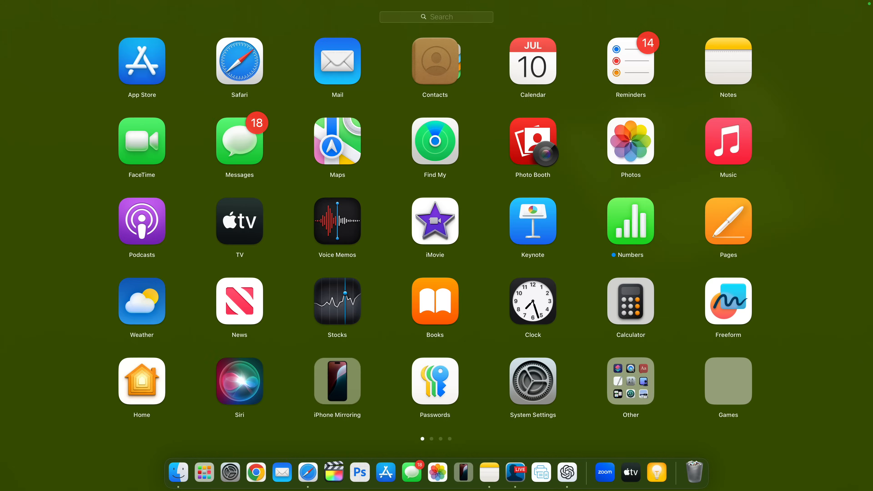
{"action": "left_click", "coordinate": [337, 379]}
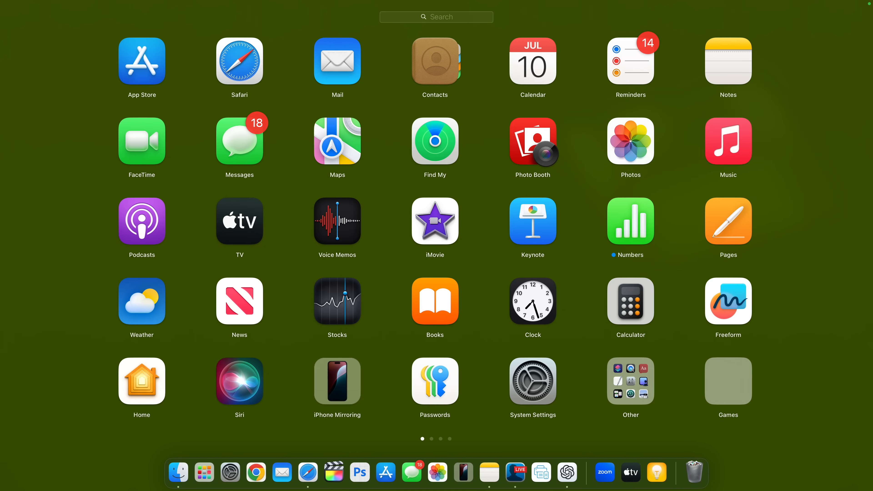
{"action": "left_click", "coordinate": [337, 380]}
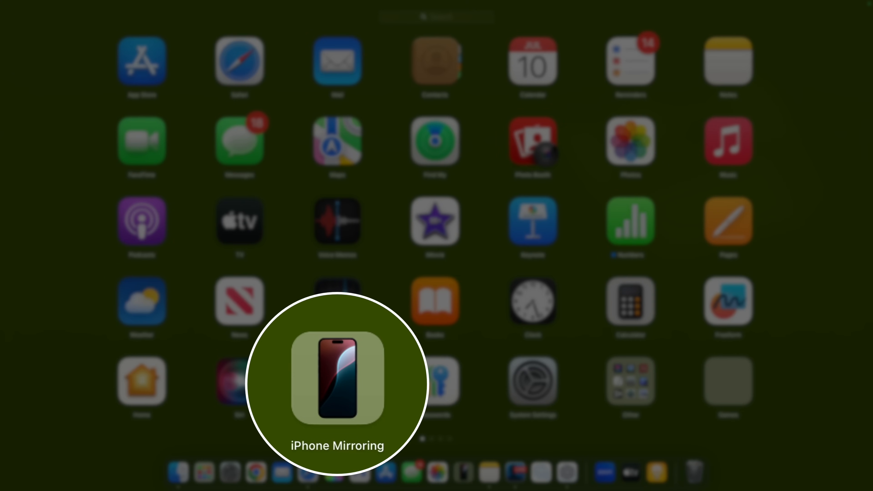
{"action": "left_click", "coordinate": [337, 379]}
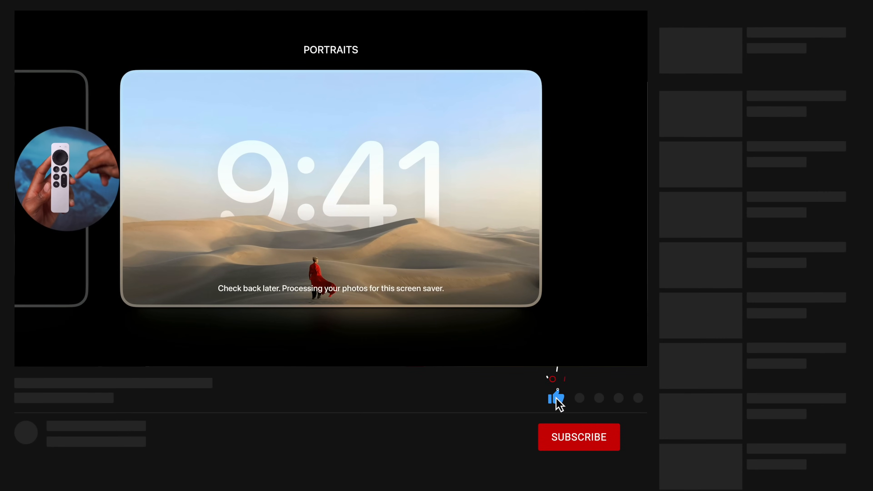
{"action": "left_click", "coordinate": [578, 437]}
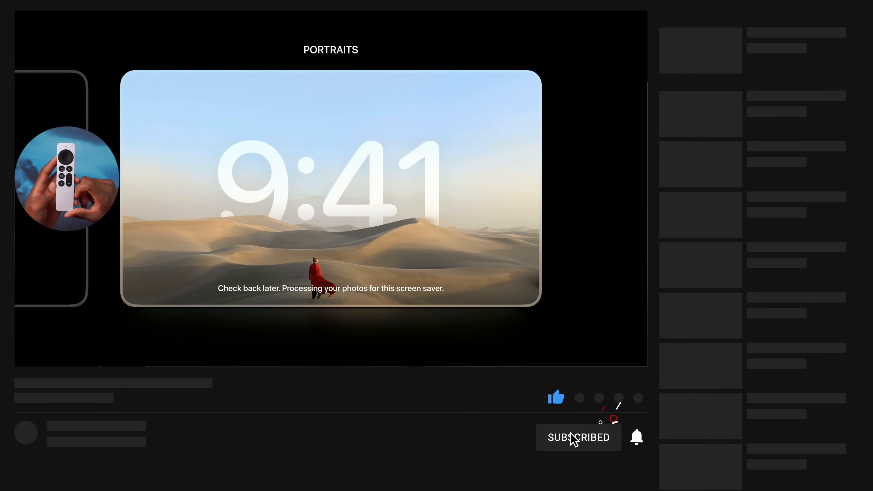
{"action": "mouse_move", "coordinate": [637, 437]}
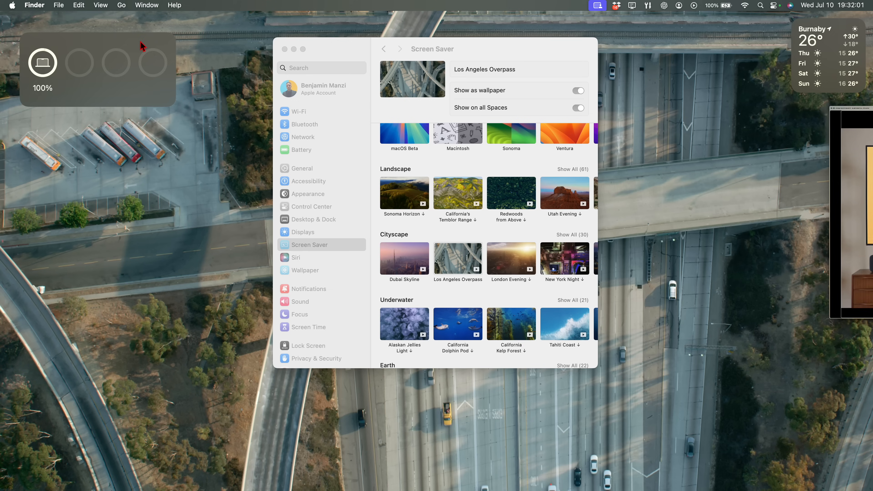
{"action": "scroll", "scroll_direction": "down", "scroll_amount": 3}
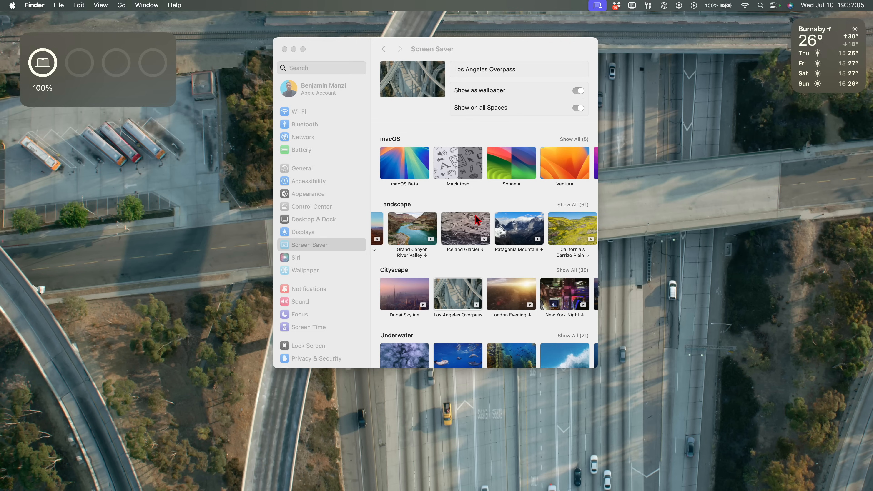
{"action": "scroll", "scroll_direction": "down", "scroll_amount": 3}
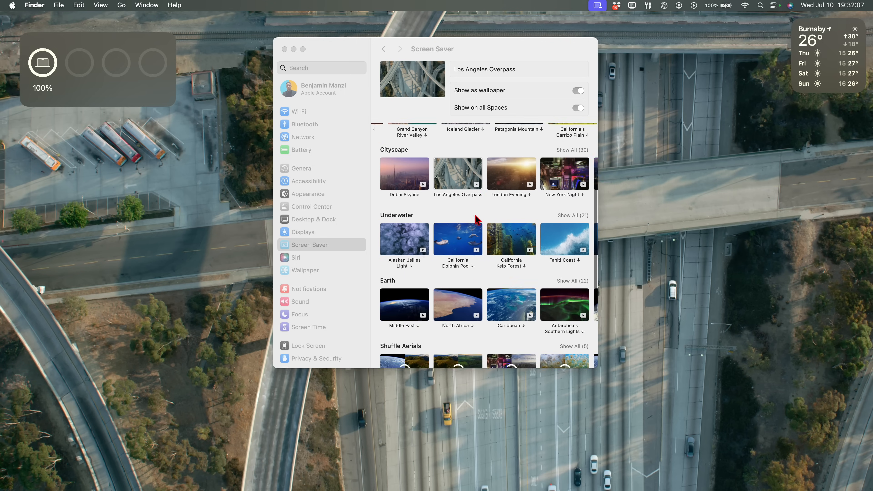
Step: Find Shazam via Launchpad search 'sha' and launch it, showing its Microphone Off panel
{"action": "type", "text": "sha"}
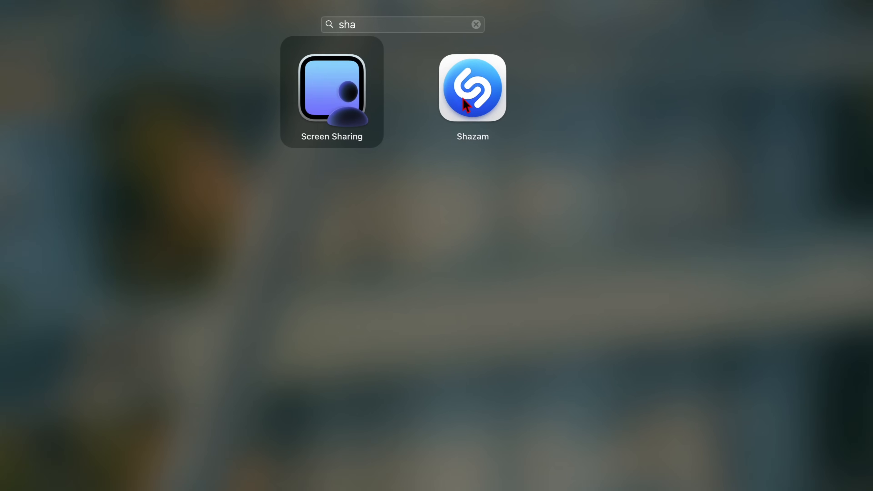
{"action": "left_click", "coordinate": [472, 87]}
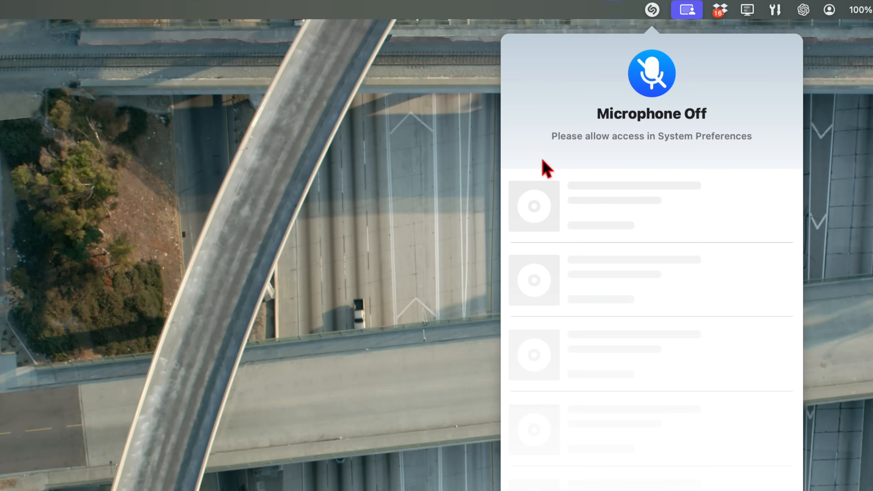
{"action": "mouse_move", "coordinate": [635, 142]}
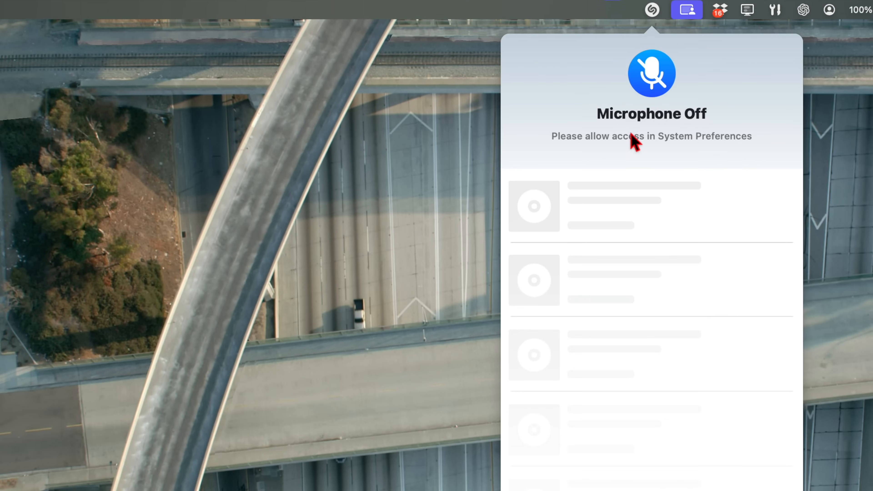
{"action": "mouse_move", "coordinate": [692, 51]}
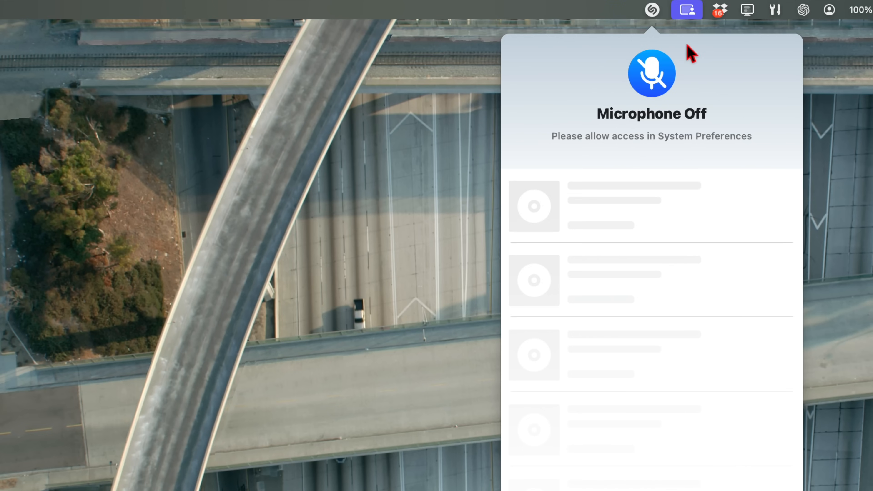
{"action": "mouse_move", "coordinate": [652, 16]}
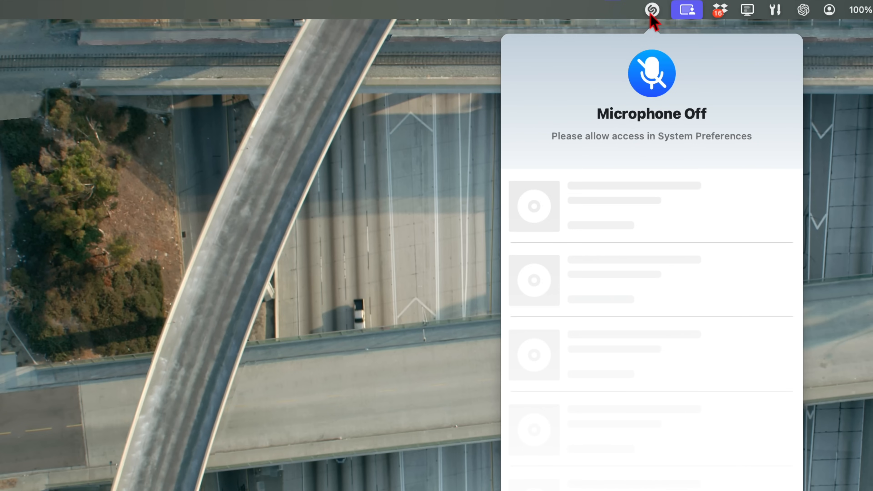
{"action": "mouse_move", "coordinate": [674, 115]}
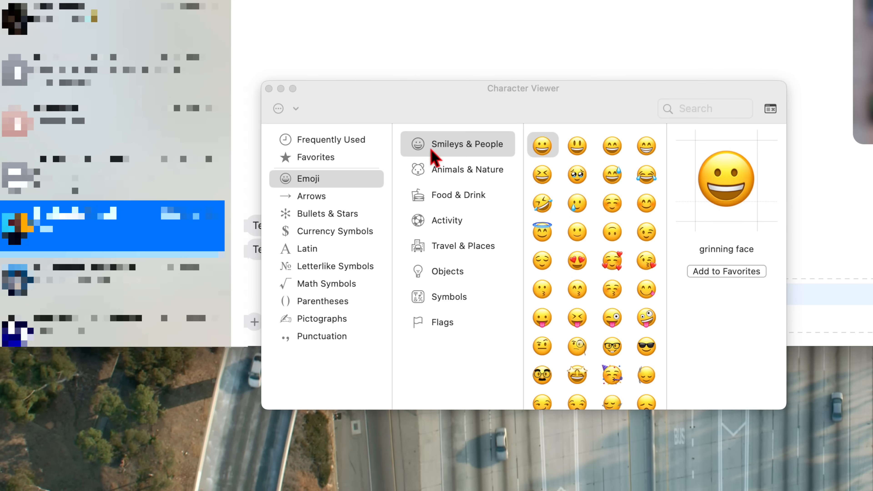
{"action": "mouse_move", "coordinate": [423, 181]}
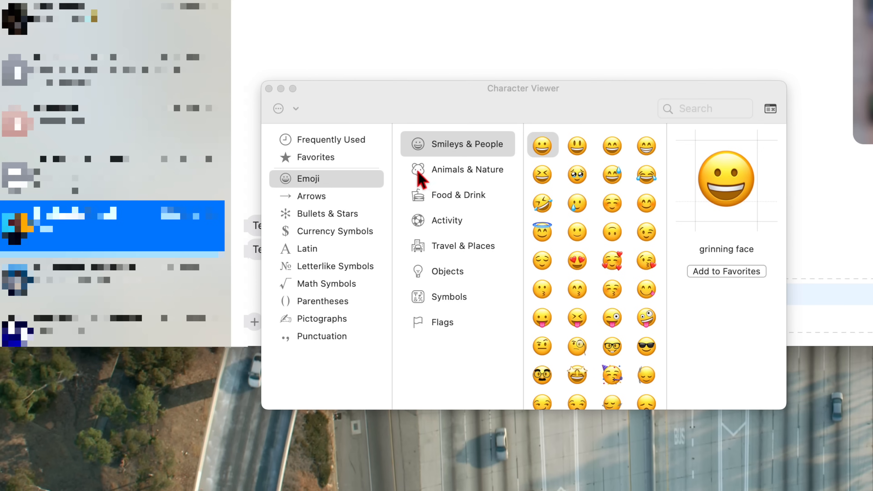
{"action": "mouse_move", "coordinate": [425, 209]}
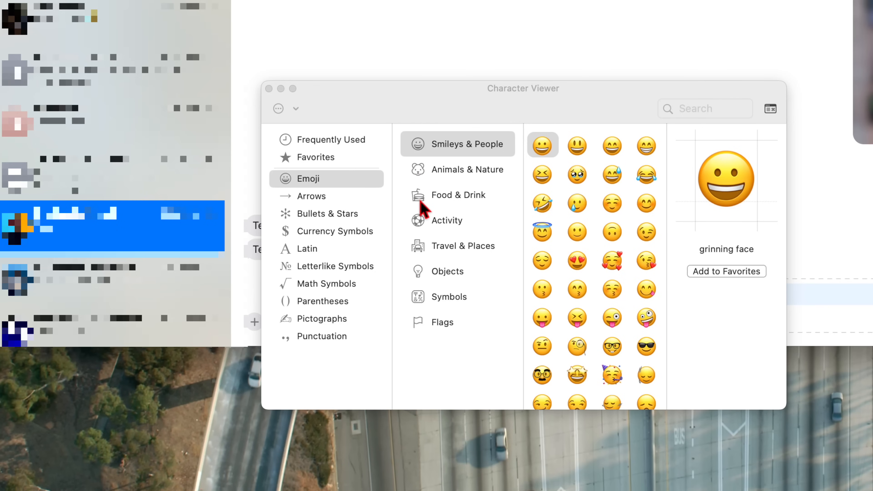
{"action": "mouse_move", "coordinate": [432, 233]}
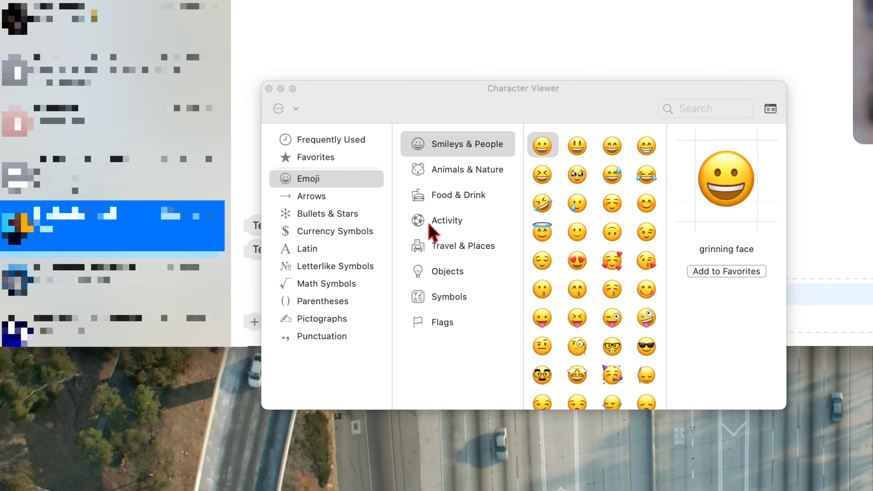
{"action": "mouse_move", "coordinate": [451, 262]}
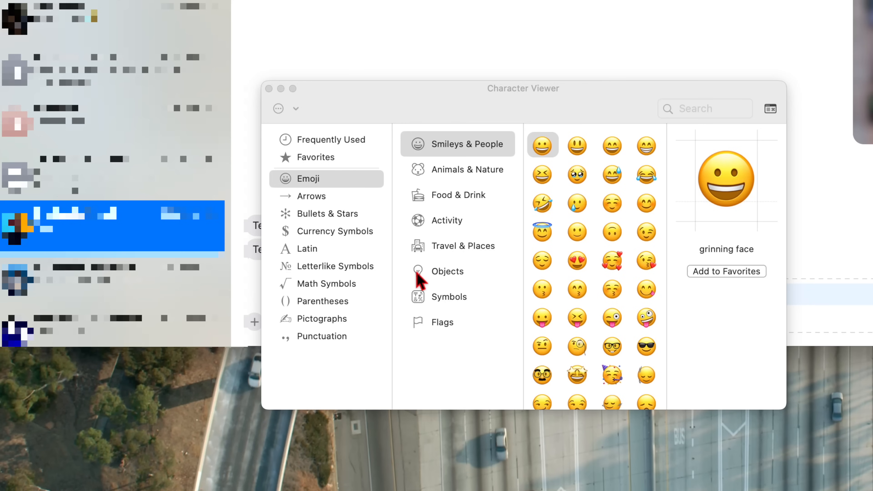
{"action": "mouse_move", "coordinate": [427, 321]}
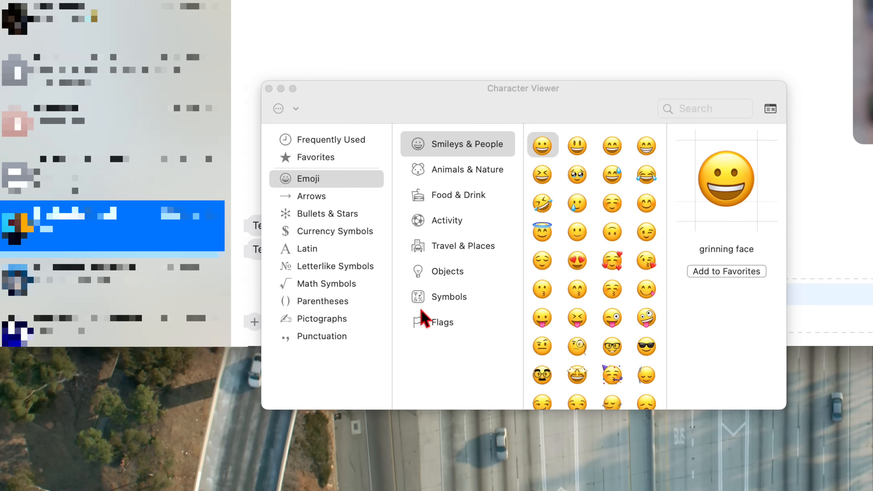
{"action": "mouse_move", "coordinate": [421, 312]}
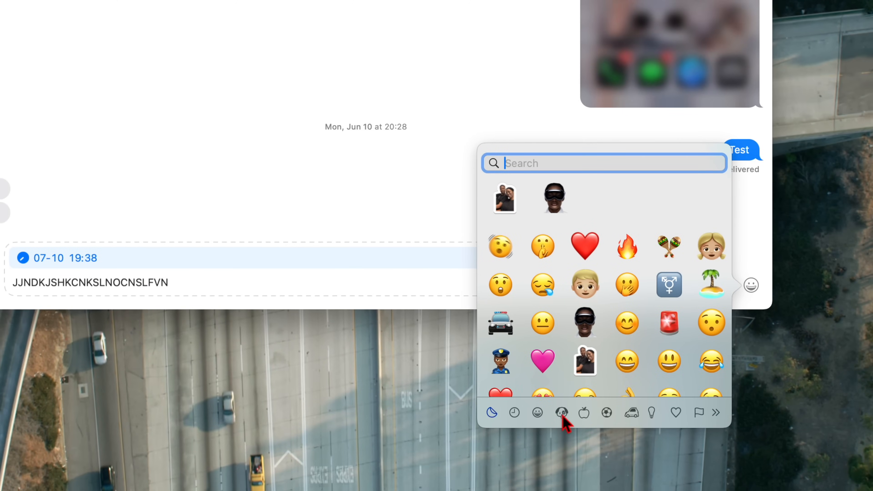
{"action": "mouse_move", "coordinate": [585, 421]}
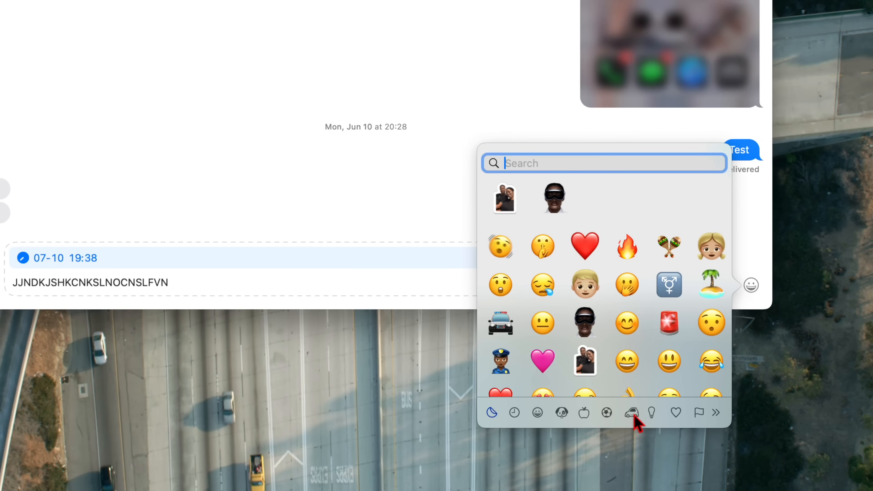
{"action": "mouse_move", "coordinate": [640, 422]}
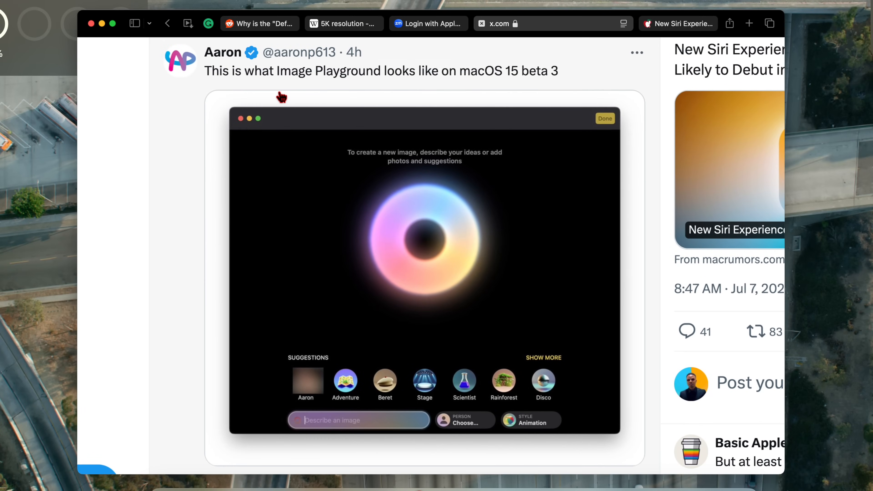
{"action": "mouse_move", "coordinate": [254, 89]}
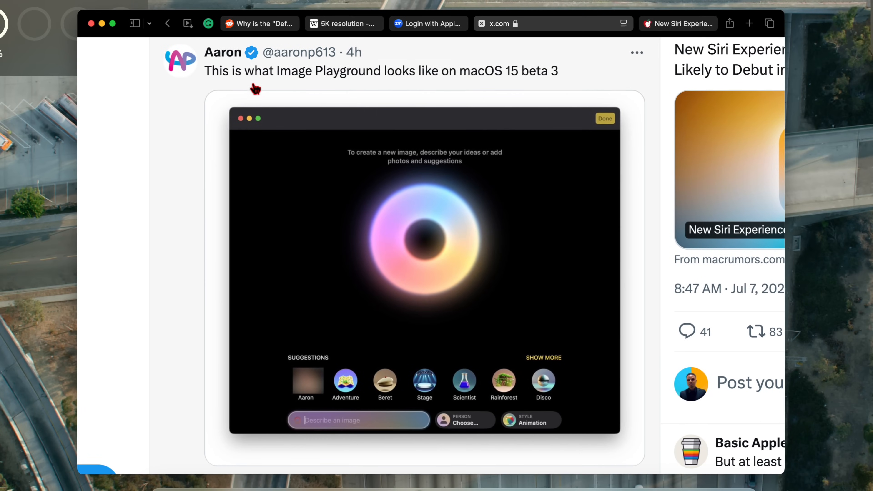
{"action": "mouse_move", "coordinate": [482, 92]}
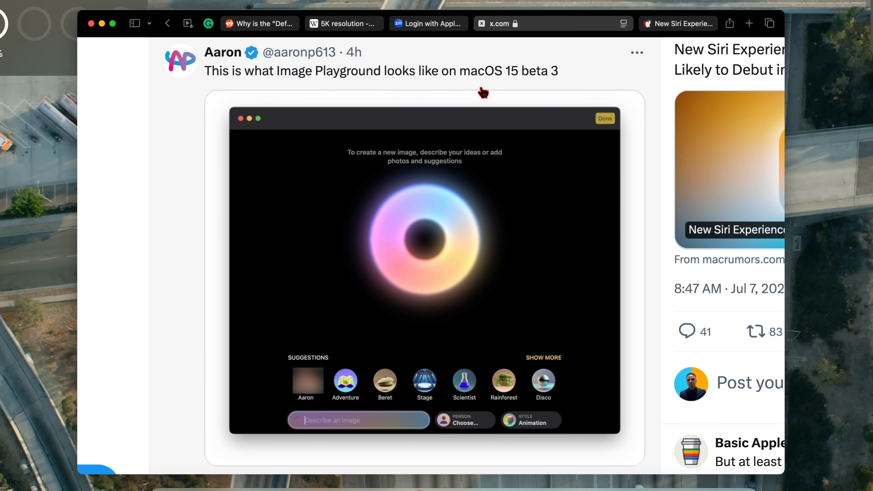
Step: Scroll the X post to reveal the full Image Playground screenshot and engagement counts
{"action": "scroll", "scroll_direction": "down", "scroll_amount": 3}
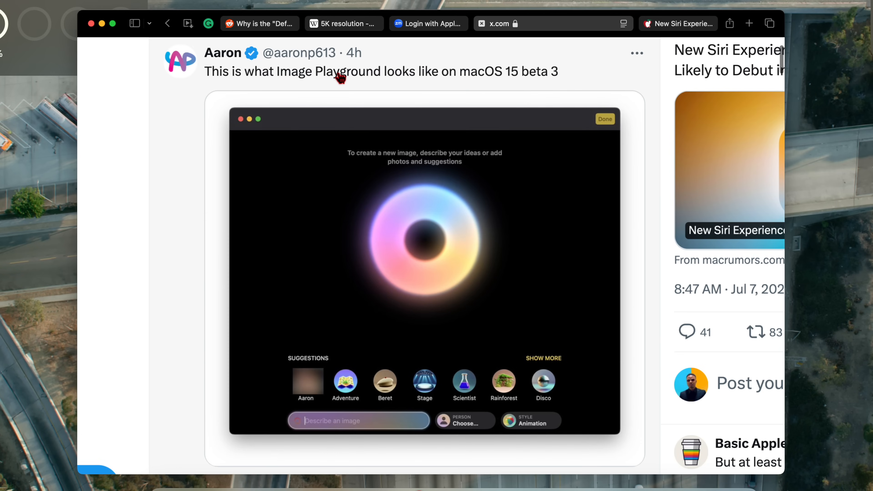
{"action": "scroll", "scroll_direction": "down", "scroll_amount": 3}
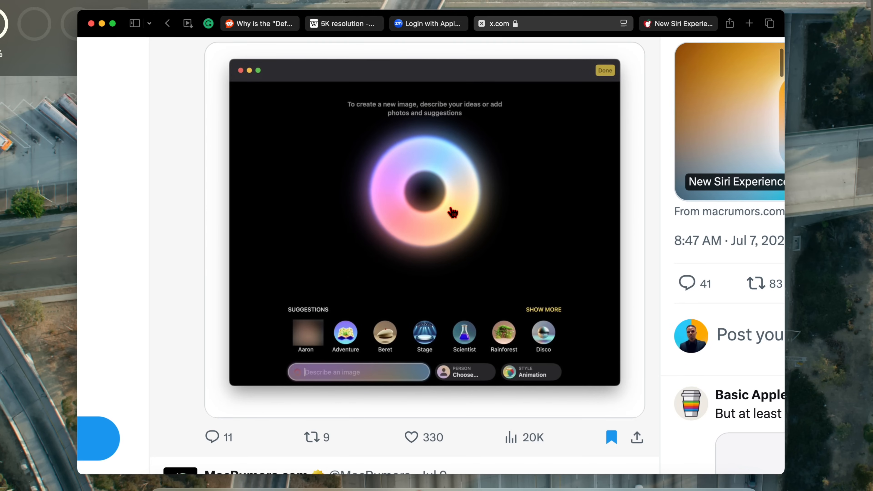
{"action": "scroll", "scroll_direction": "down", "scroll_amount": 3}
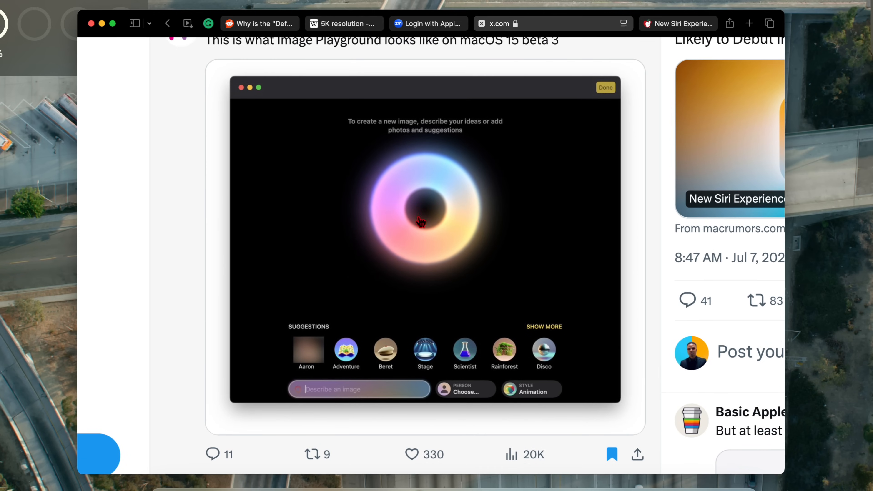
{"action": "mouse_move", "coordinate": [452, 275]}
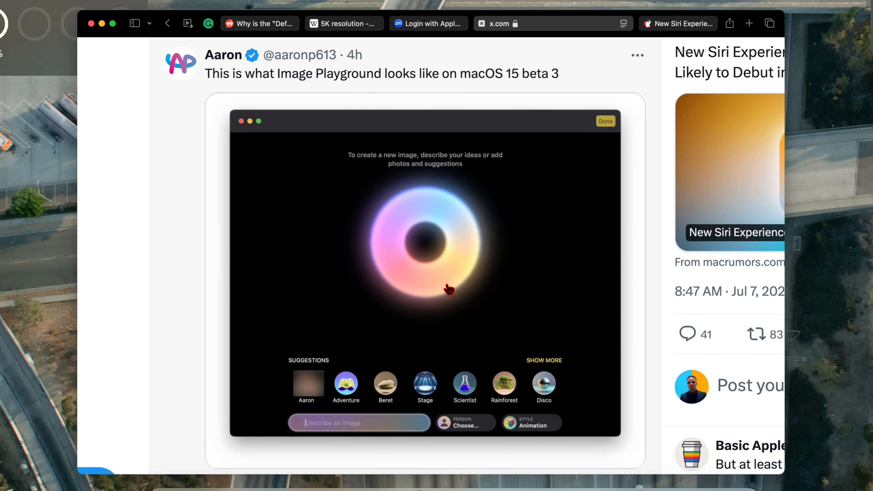
{"action": "mouse_move", "coordinate": [441, 279]}
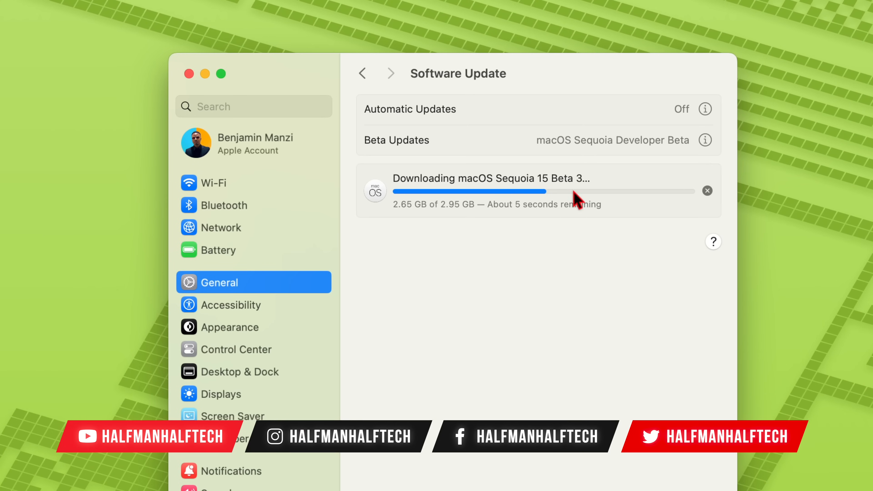
{"action": "mouse_move", "coordinate": [467, 223]}
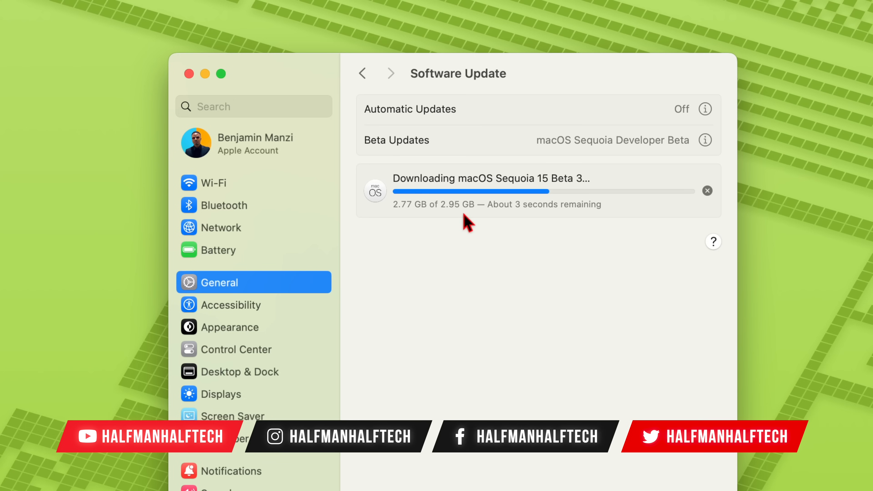